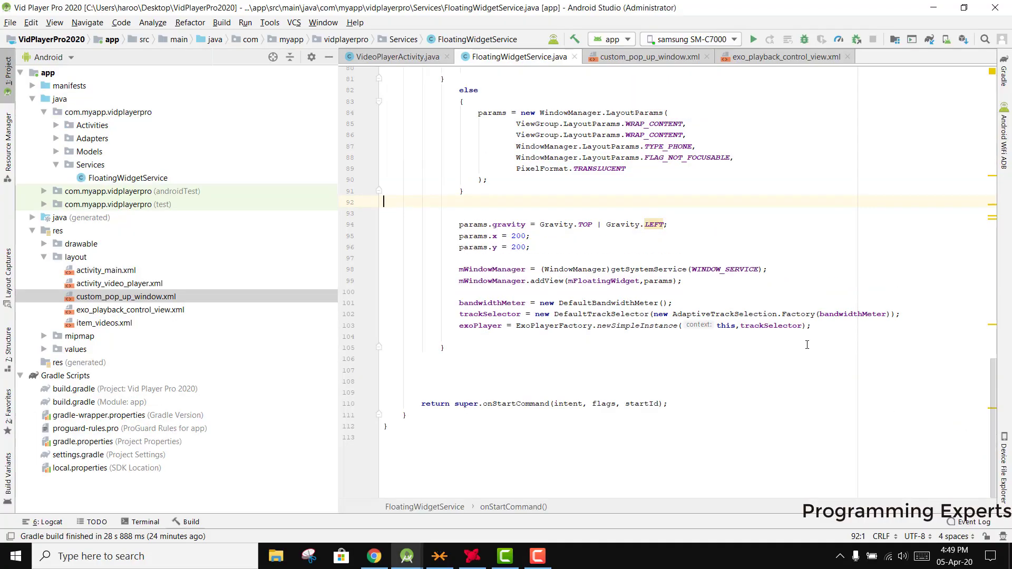
mouse_move(622, 347)
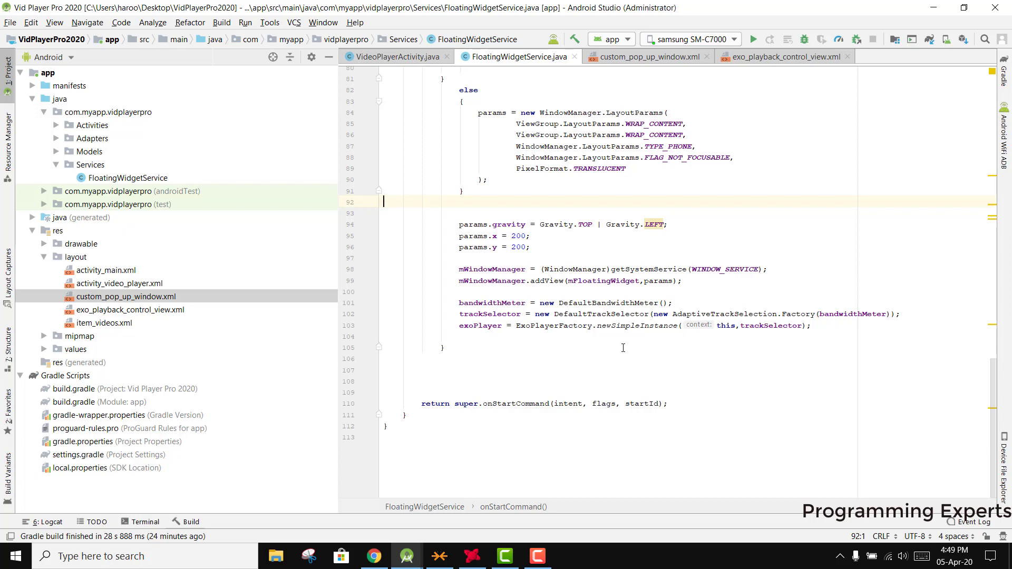
mouse_move(674, 358)
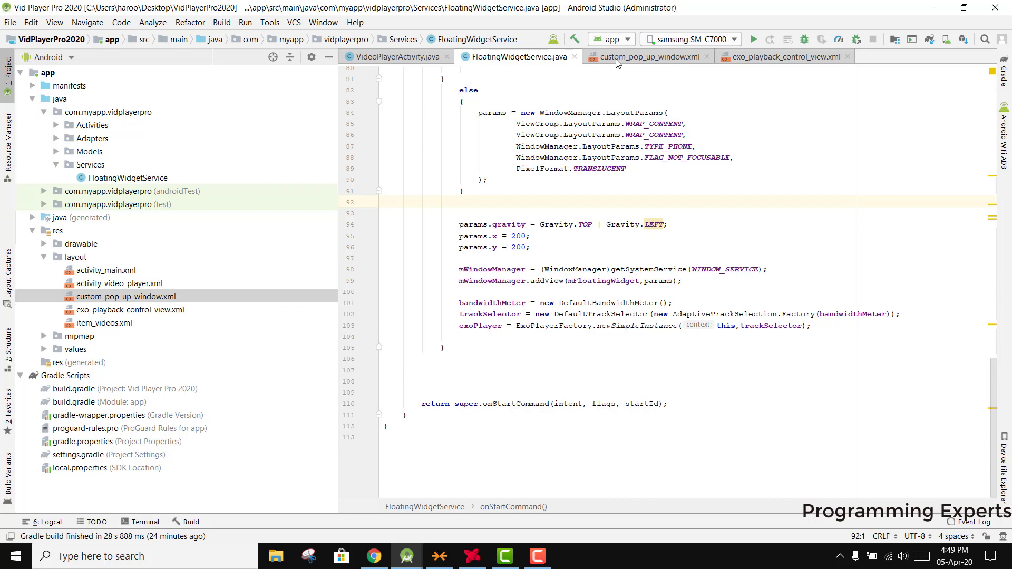
- Switch to the custom_pop_up_window.xml layout file showing its XML source
click(648, 56)
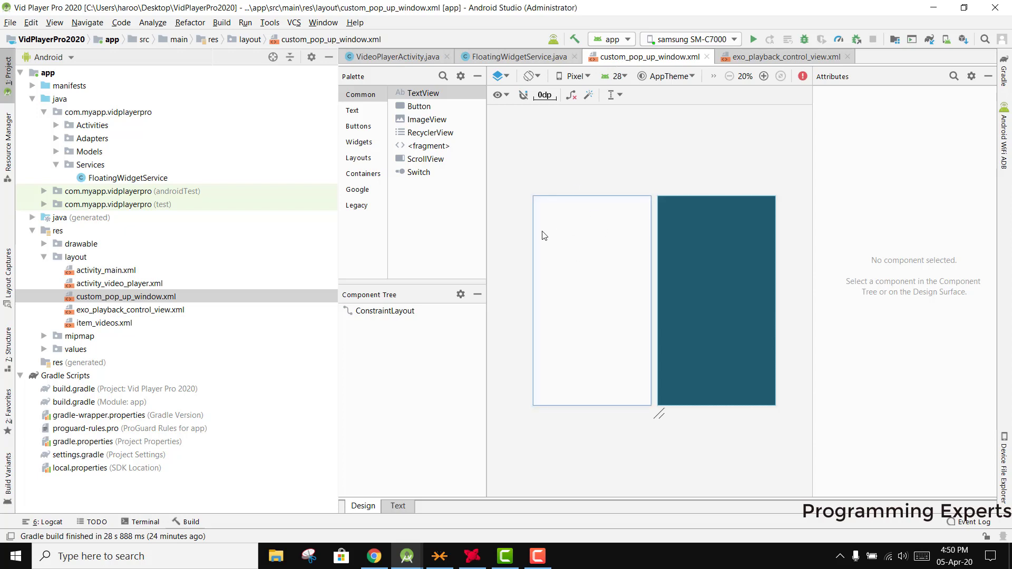
mouse_move(590, 242)
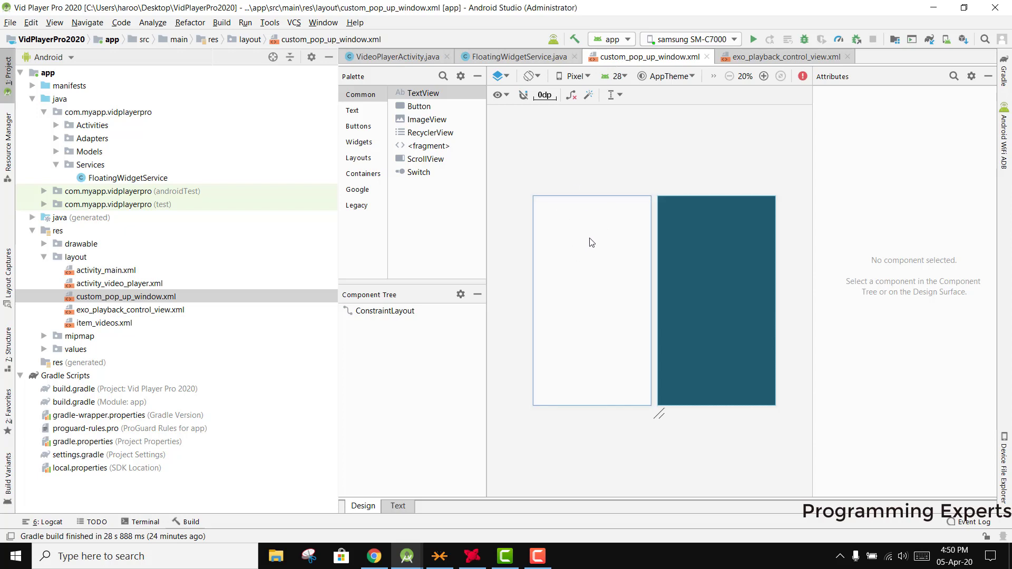
mouse_move(609, 232)
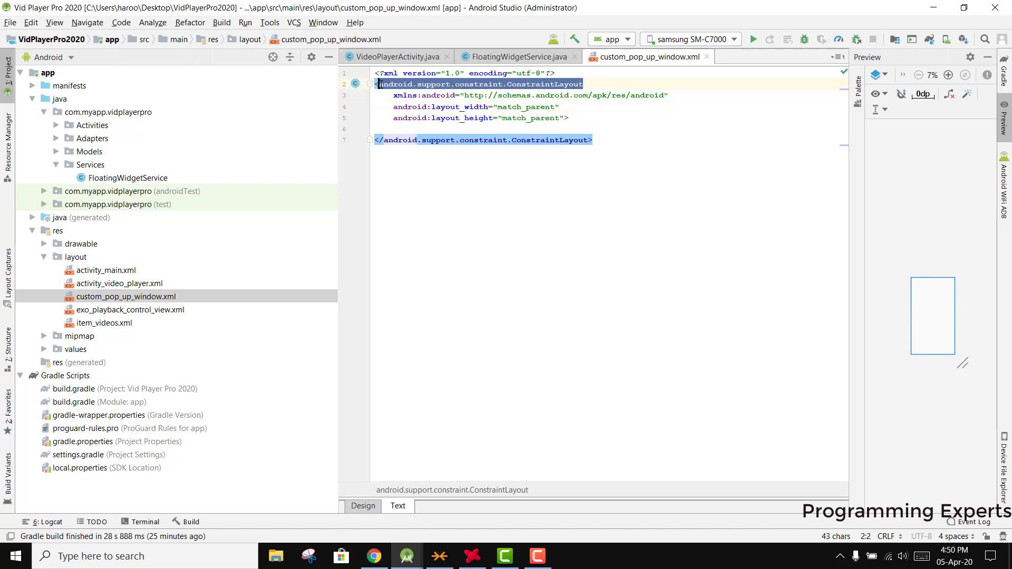
- Make the root a RelativeLayout with wrap_content width and height
text(RelativeLayout)
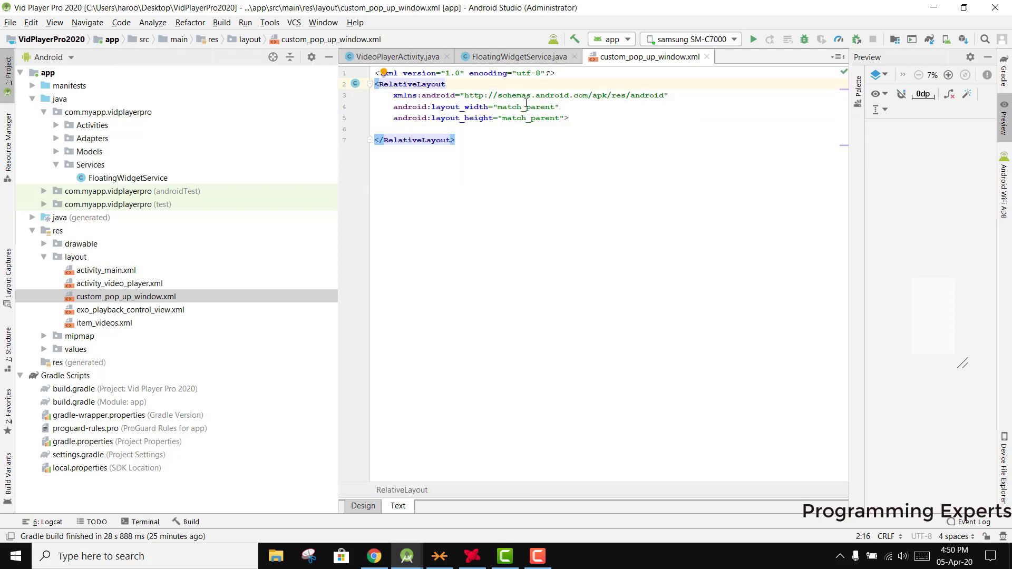
double_click(509, 107)
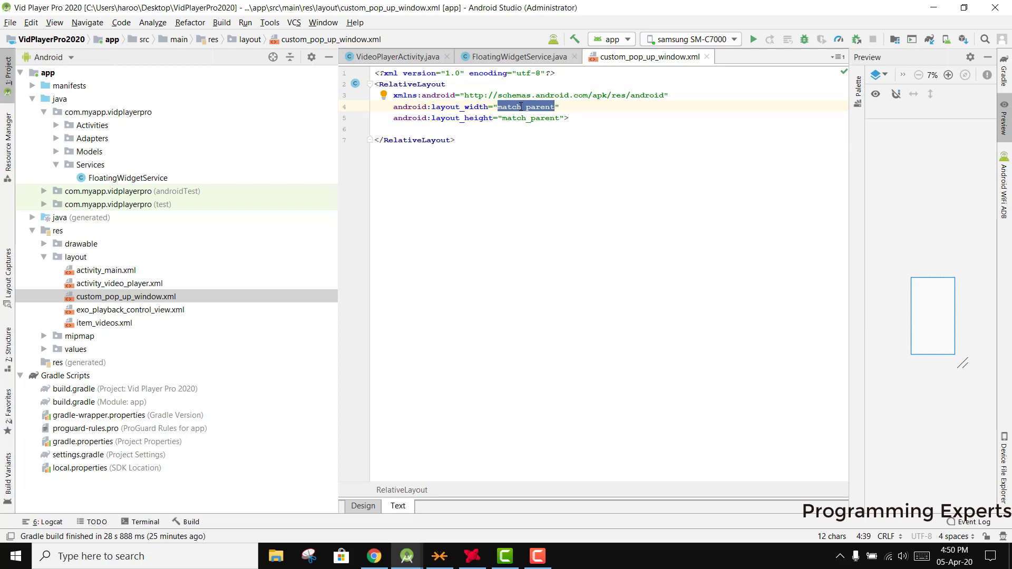
text(wrap_content)
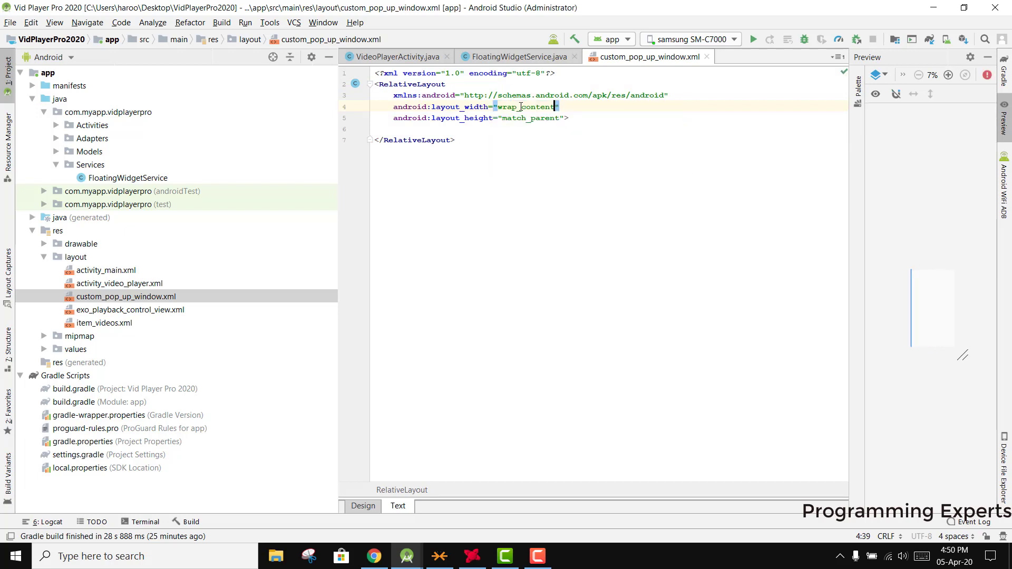
text(wrap_content)
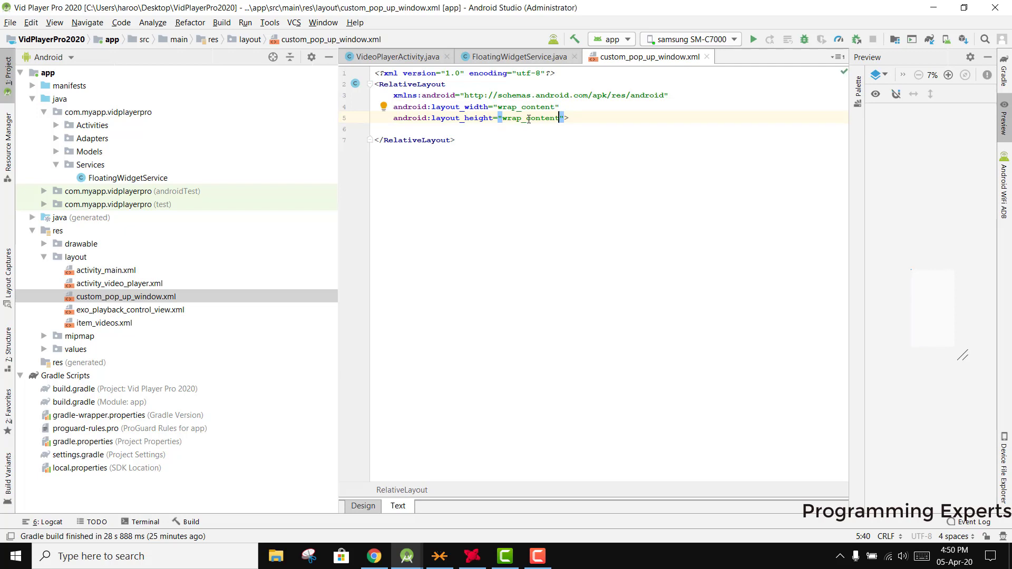
key(enter)
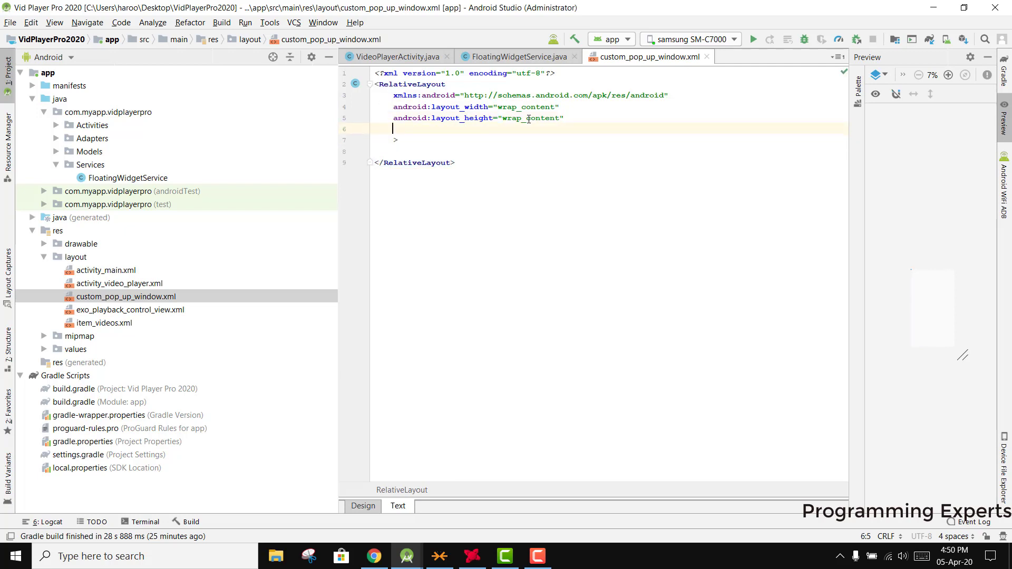
text(android:background=")
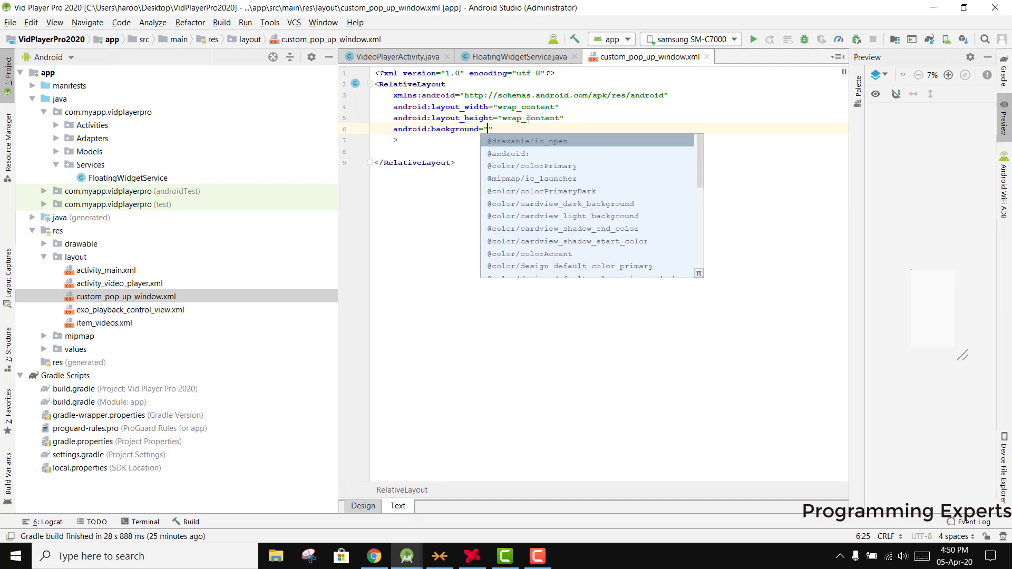
text(@color/)
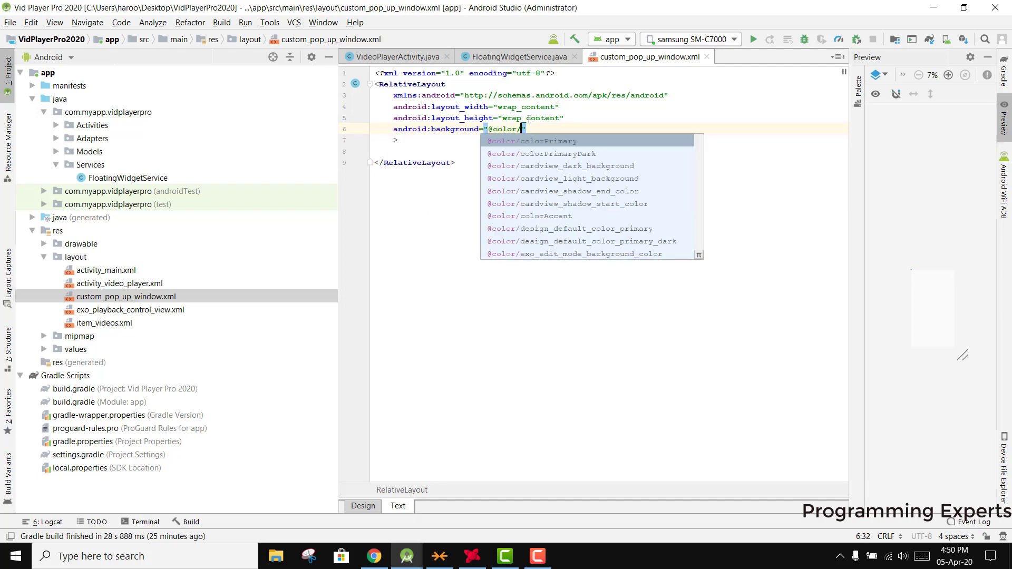
text(bo)
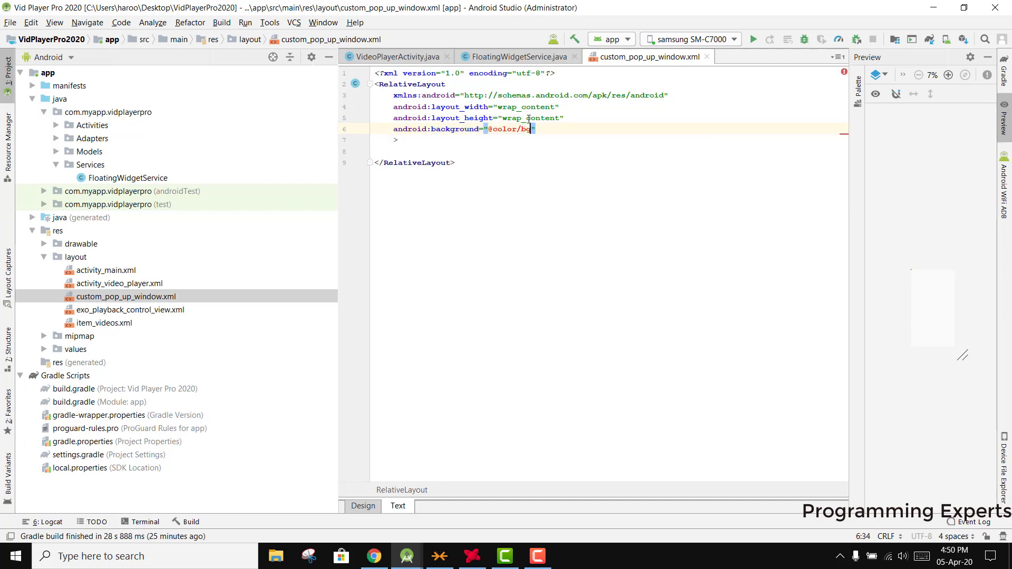
text(_transparent)
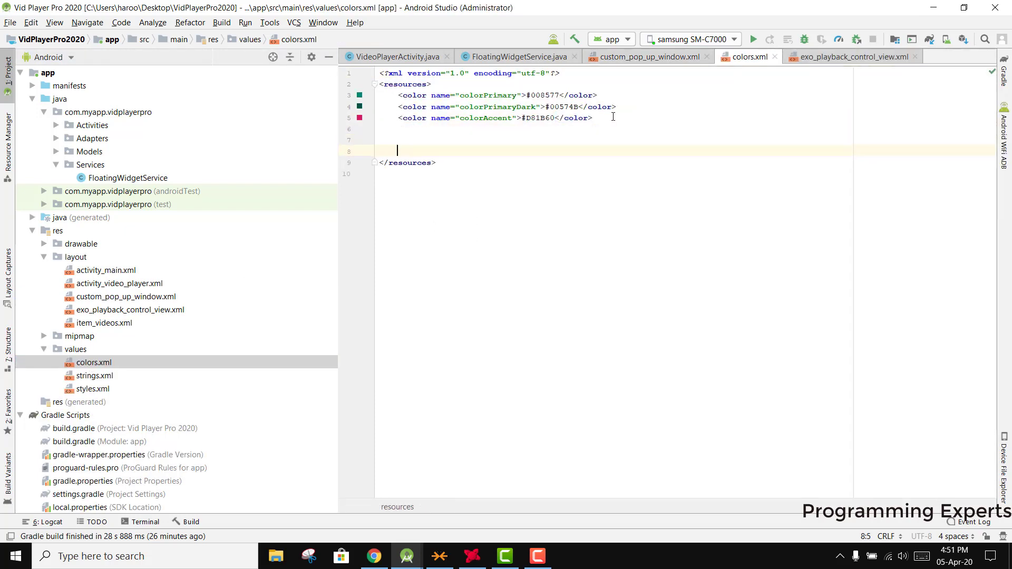
- Define colour bg_transparent as #D21A1A1A in colors.xml, fix its spelling, and return to the popup layout
text(<color name="bg_trnsparent">#D21A1A1A</color>)
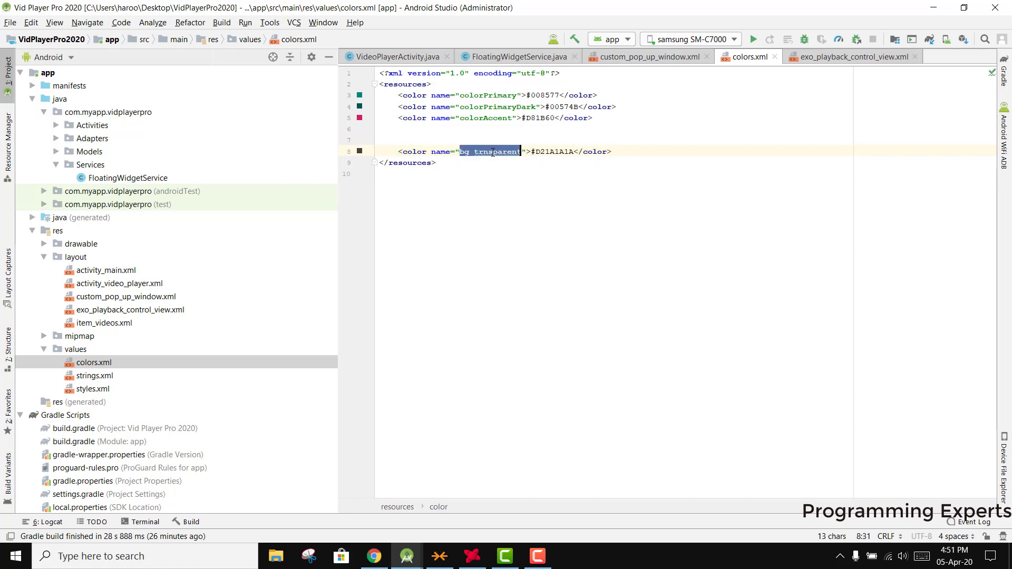
double_click(553, 151)
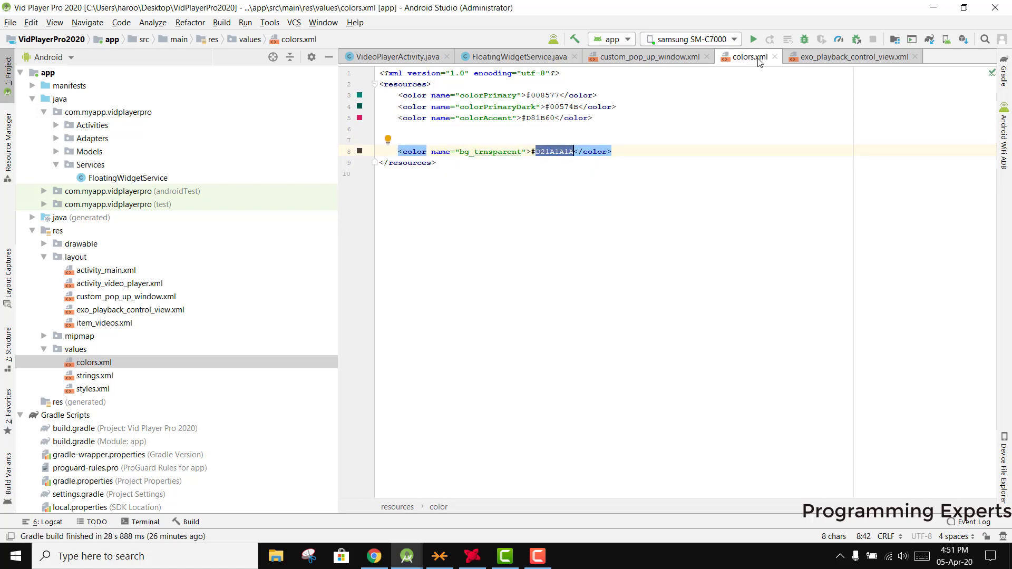
click(645, 57)
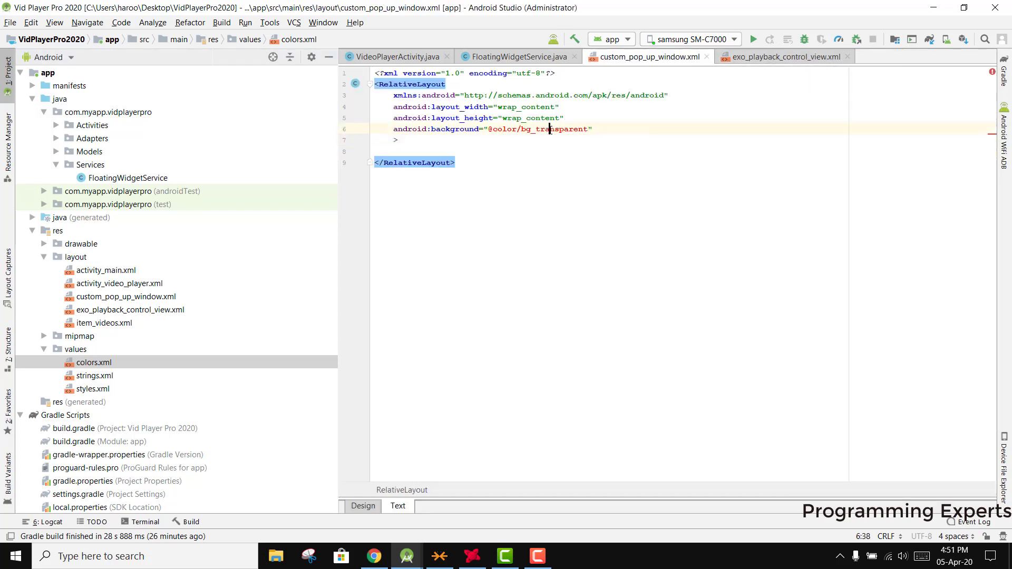
double_click(553, 129)
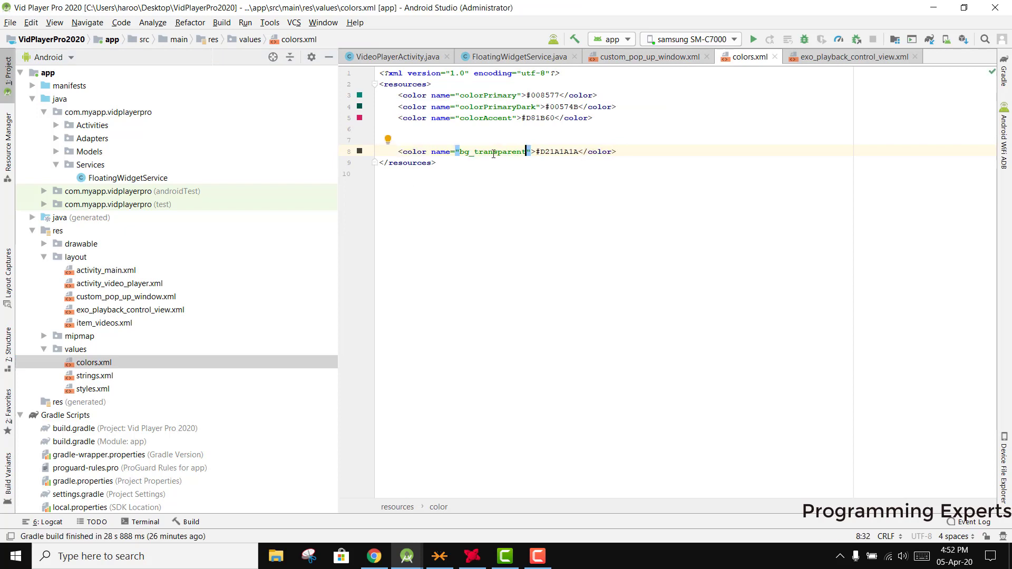
click(647, 57)
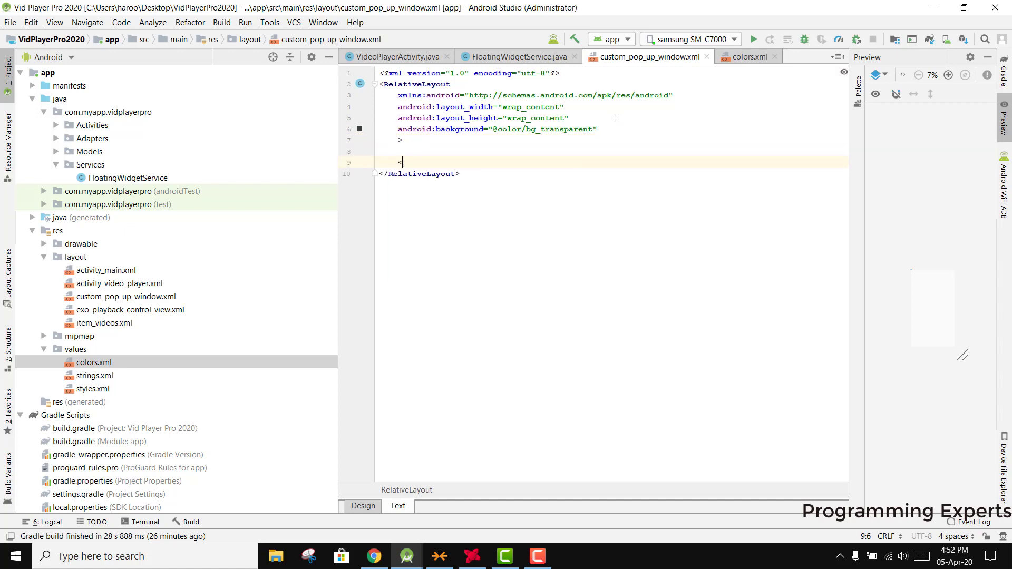
- Add a View with layout_width 240dp and layout_height 40dp inside the RelativeLayout
text(View)
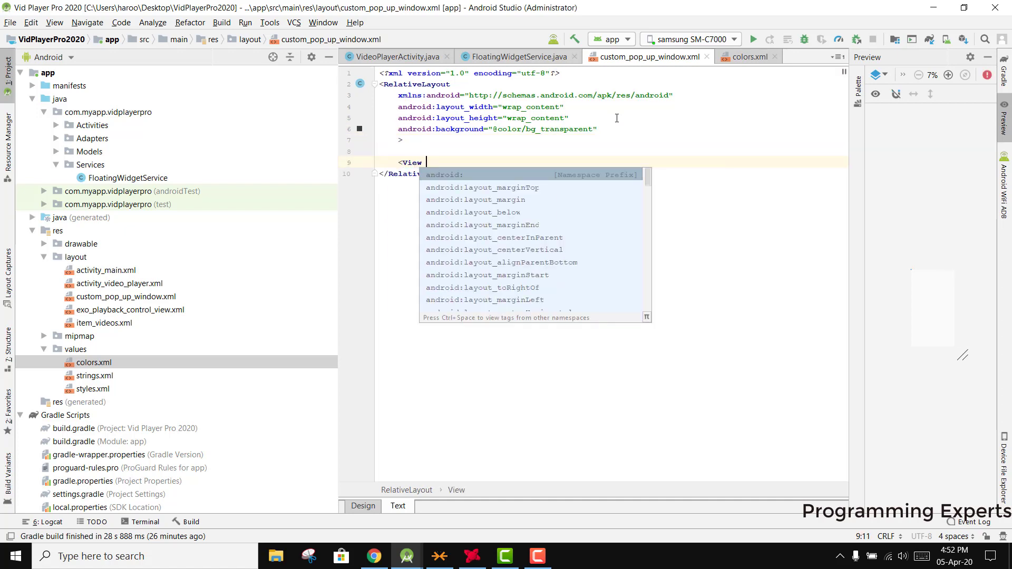
text(wi)
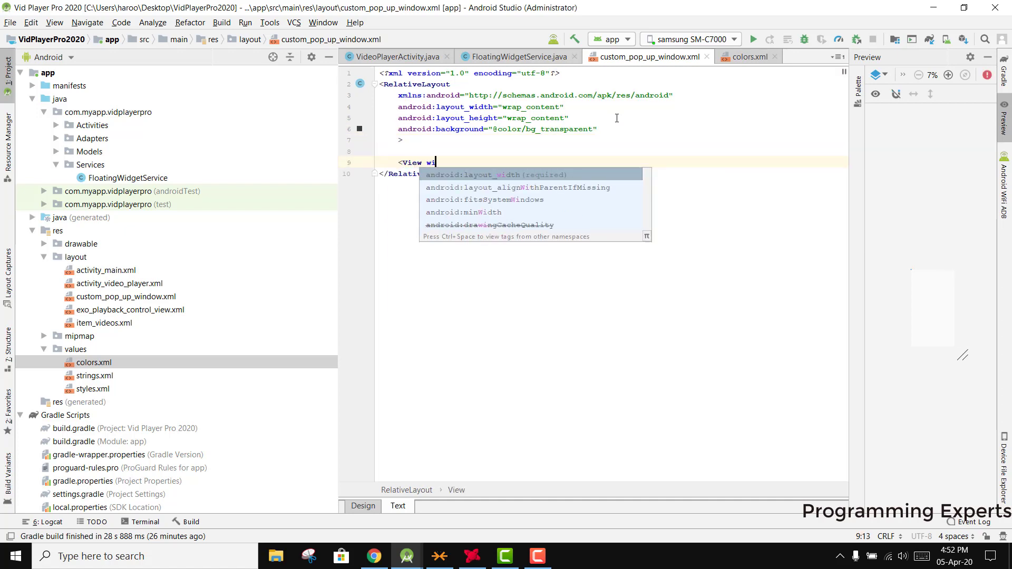
text(android:layout_width="240dp")
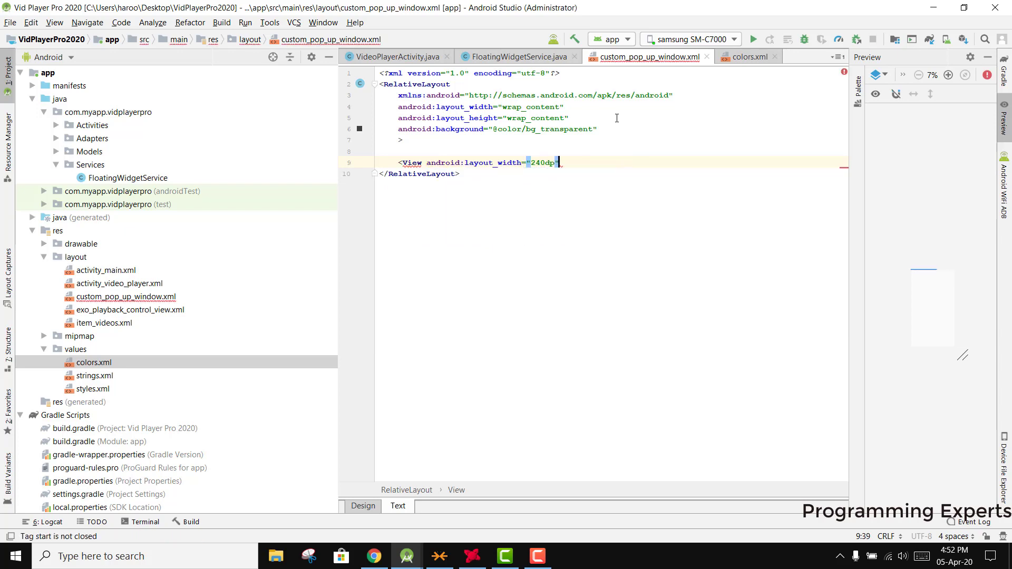
text(android:layout_height="2)
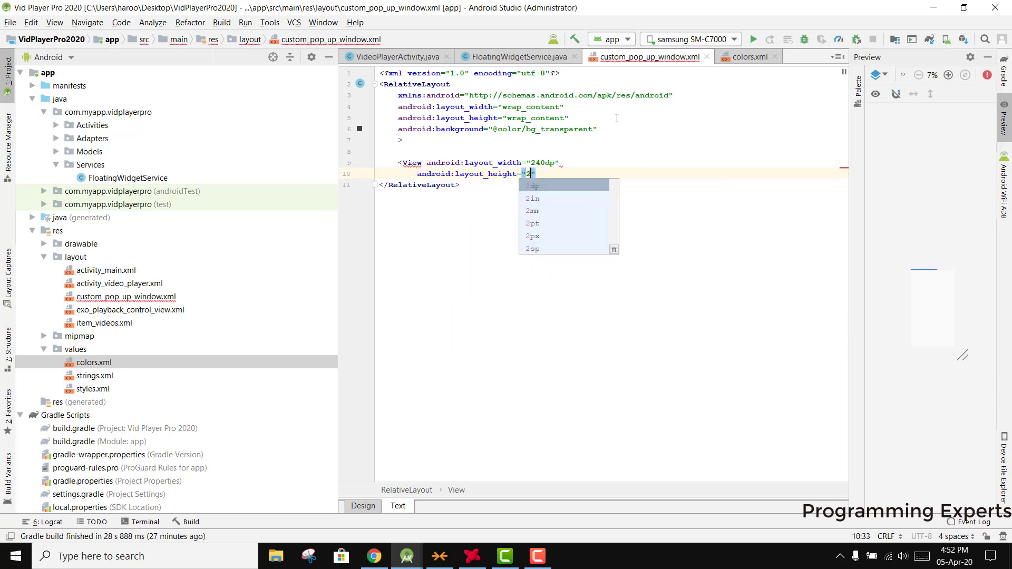
text(40dp)
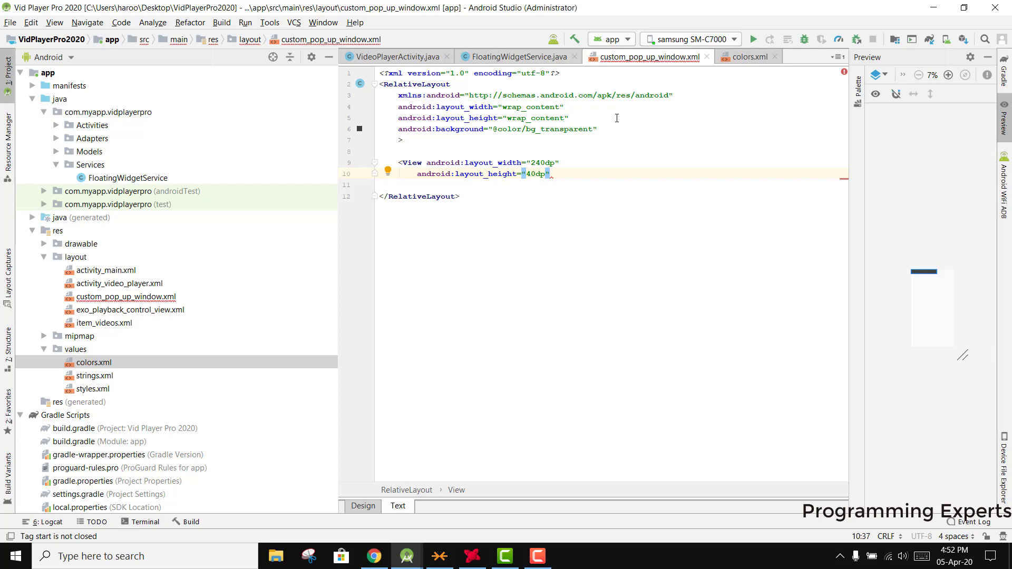
text(android:id="@+id/rr")
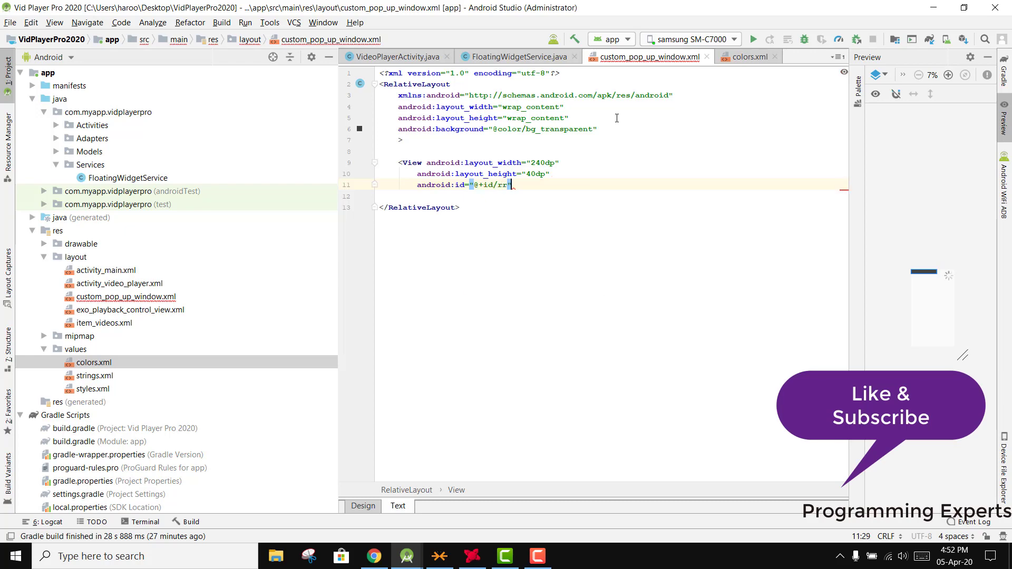
text(bad)
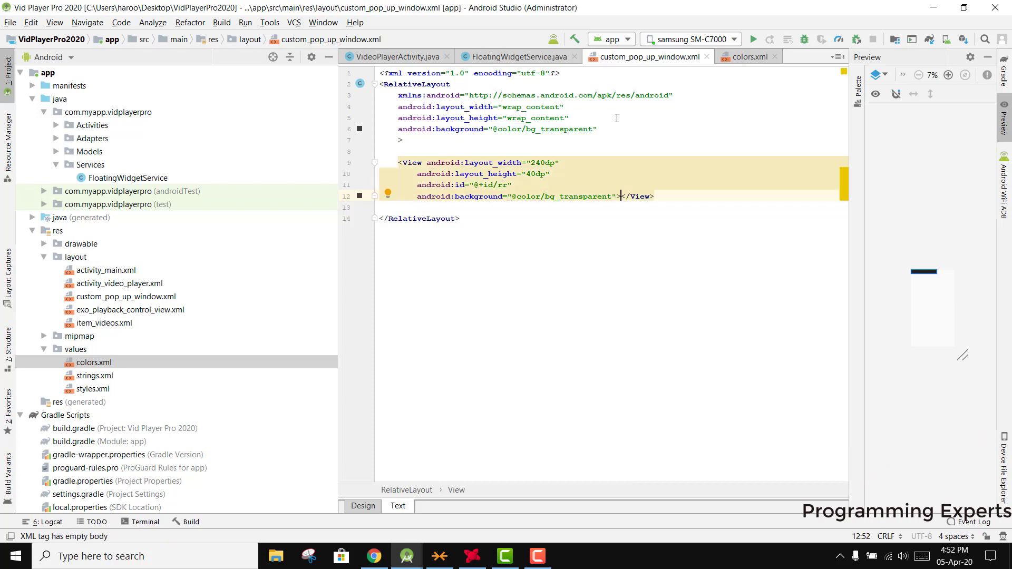
text(<ImageView)
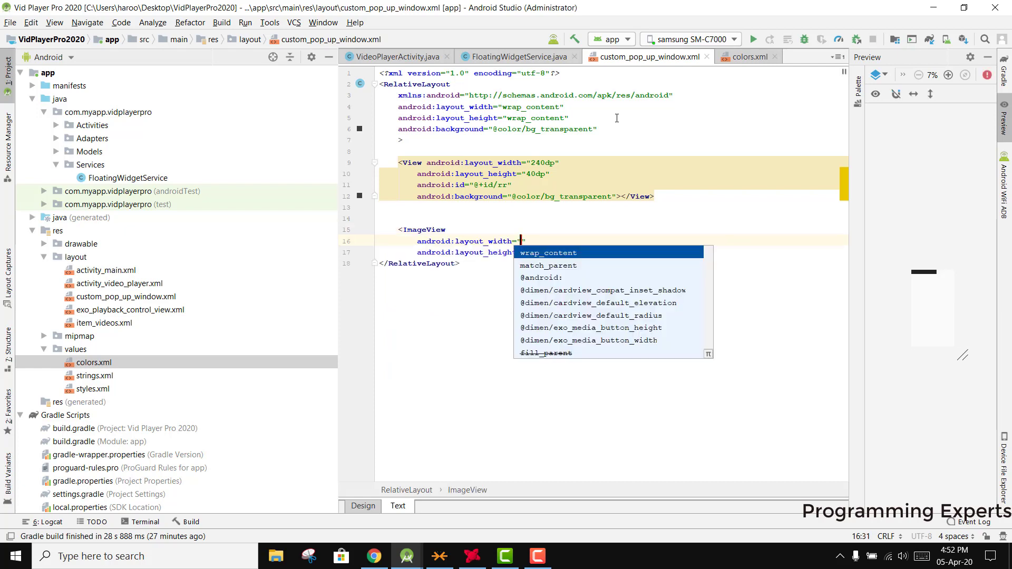
- Size the ImageView 40dp by 40dp with 7dp padding and id imageViewDismiss
text(40dp)
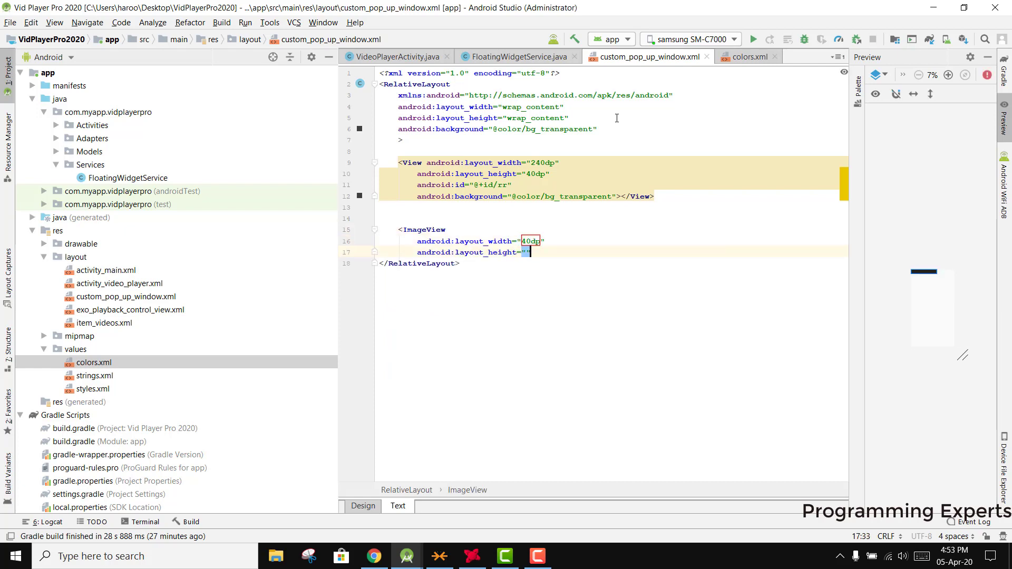
text(40dp)
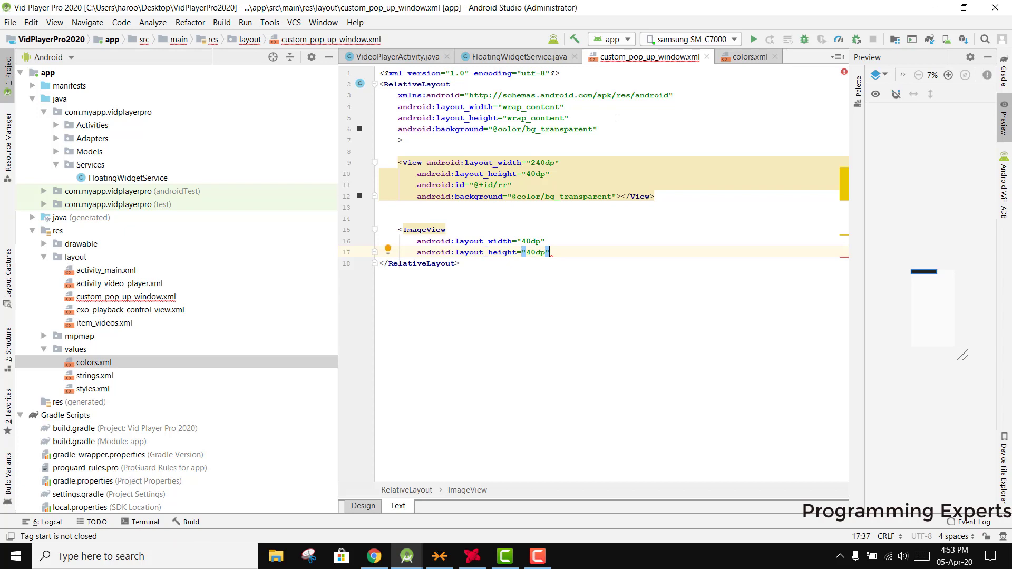
text(android:padding="7dp")
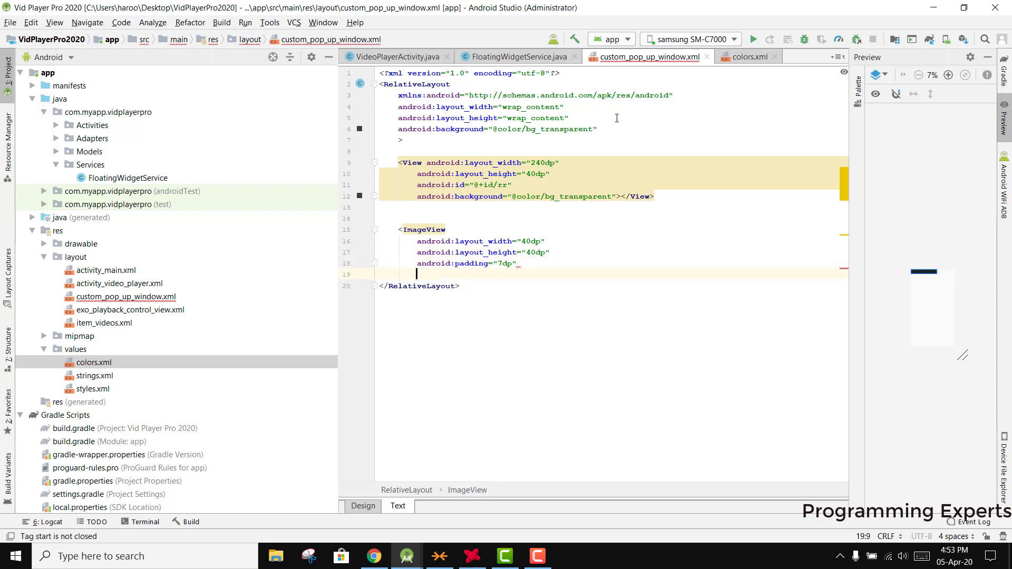
text(android:id="@+id/)
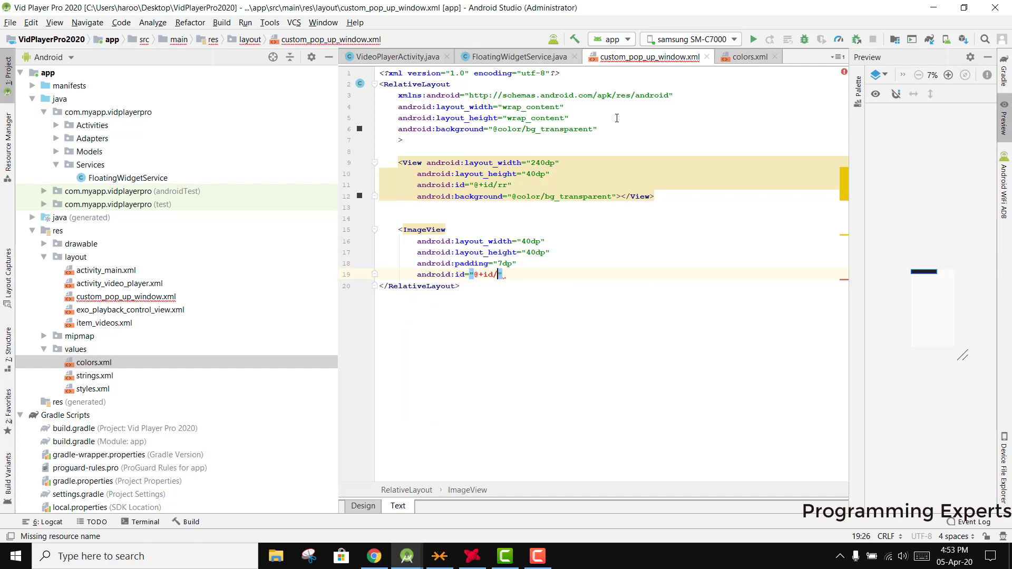
text(imageView)
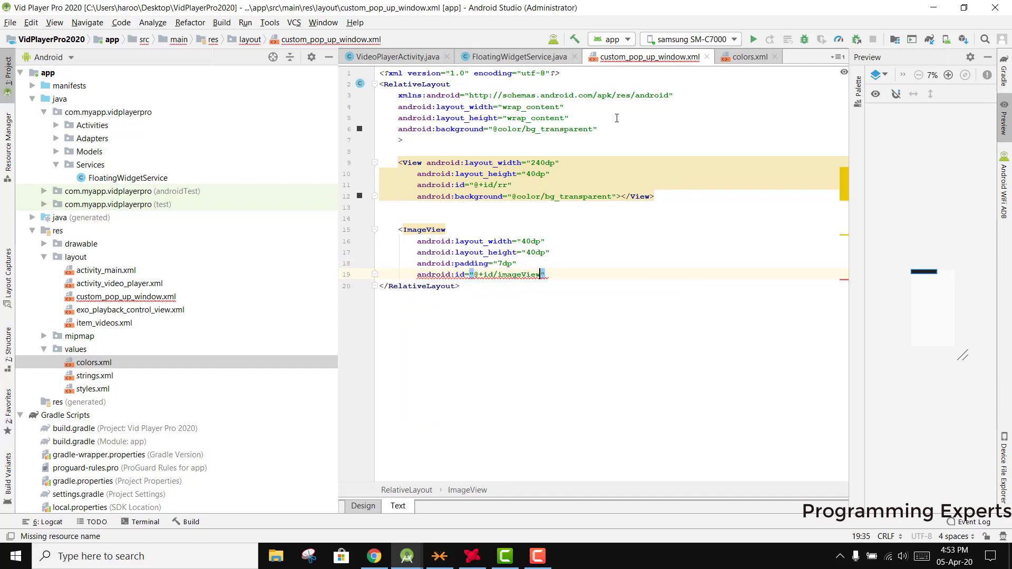
text(Dismiss)
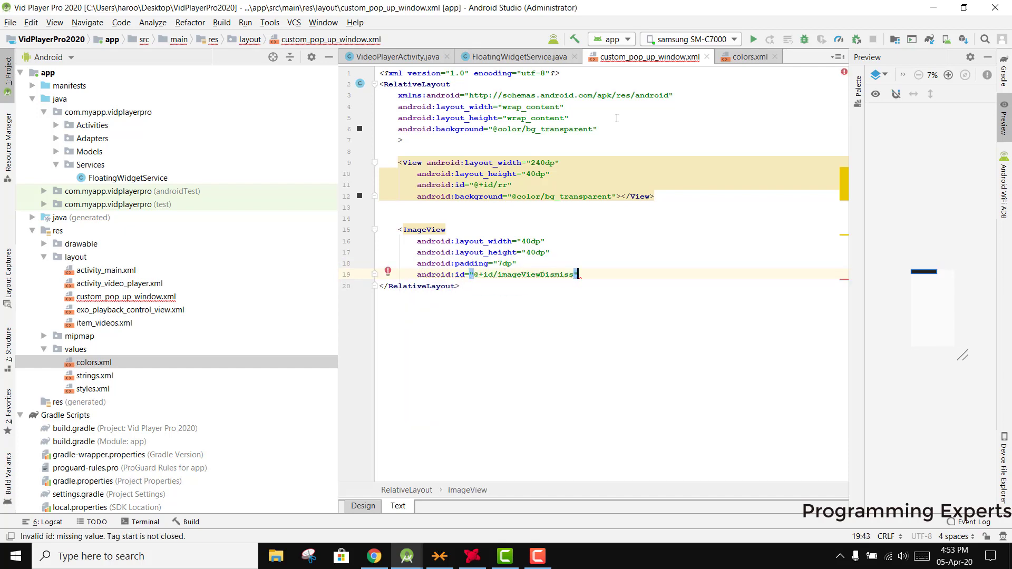
text(android:src="@")
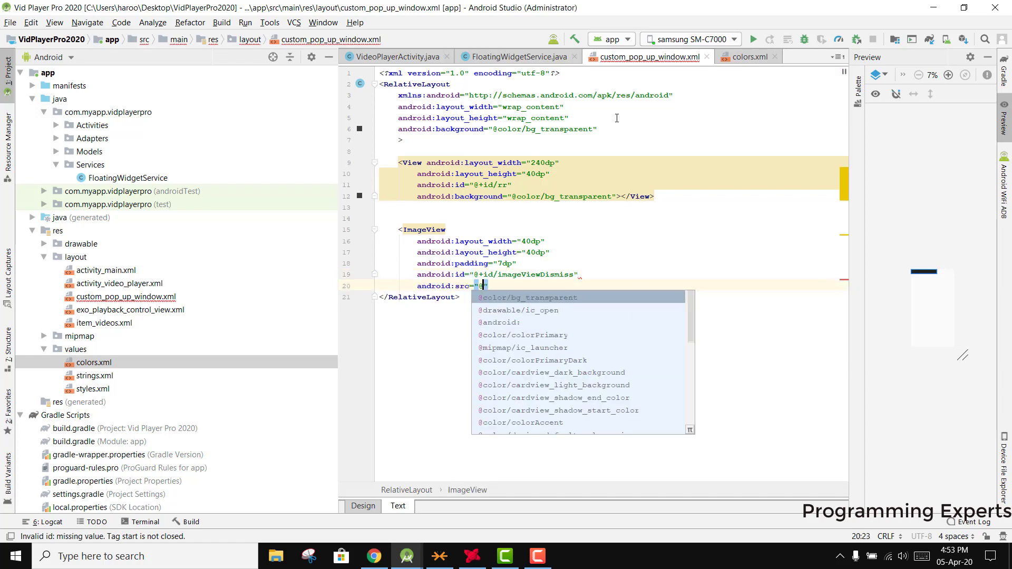
text(draw)
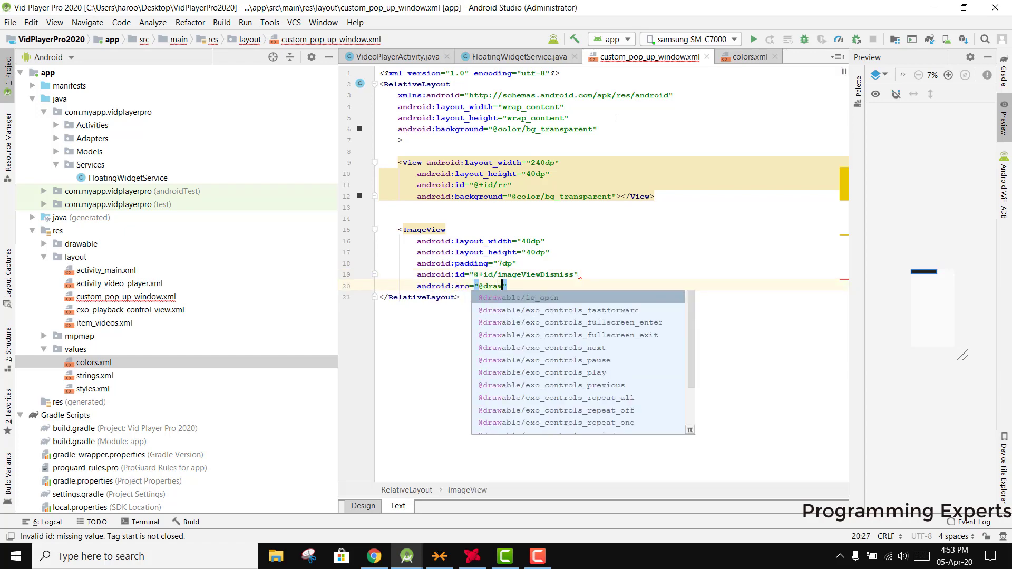
text(ic_close)
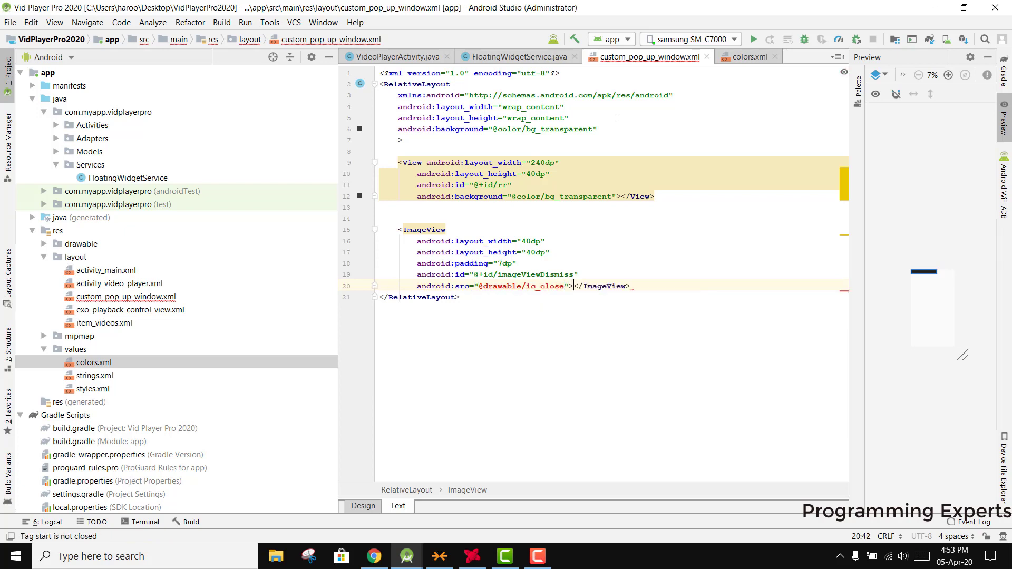
key(enter)
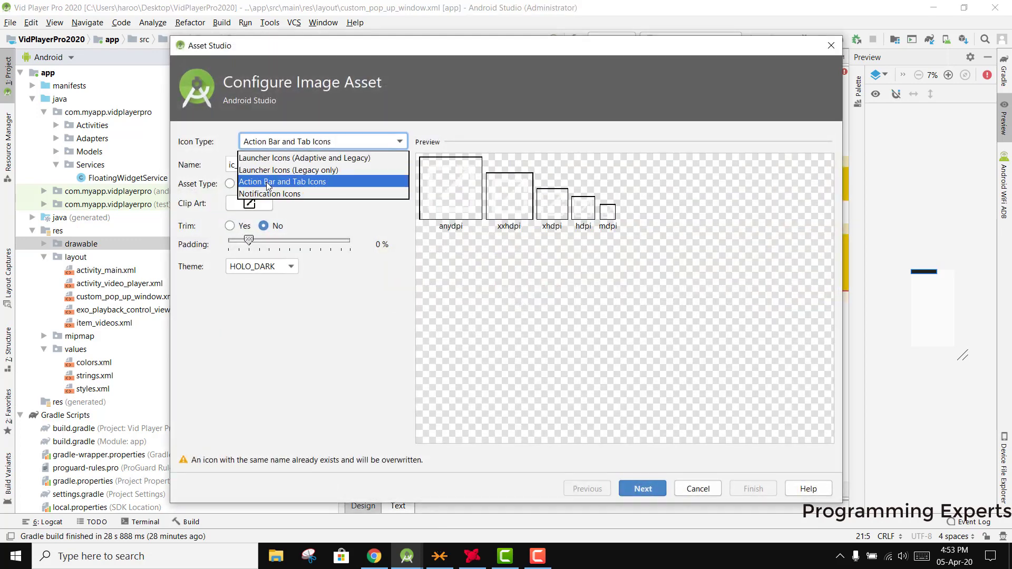
- Create an Action Bar icon asset from the 'close' clip art in Asset Studio
click(282, 183)
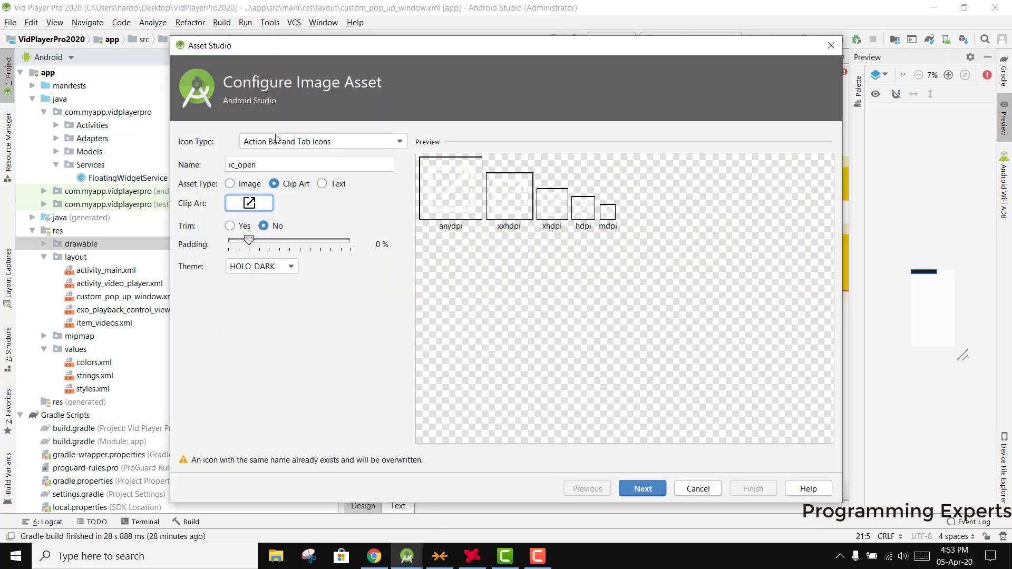
click(249, 203)
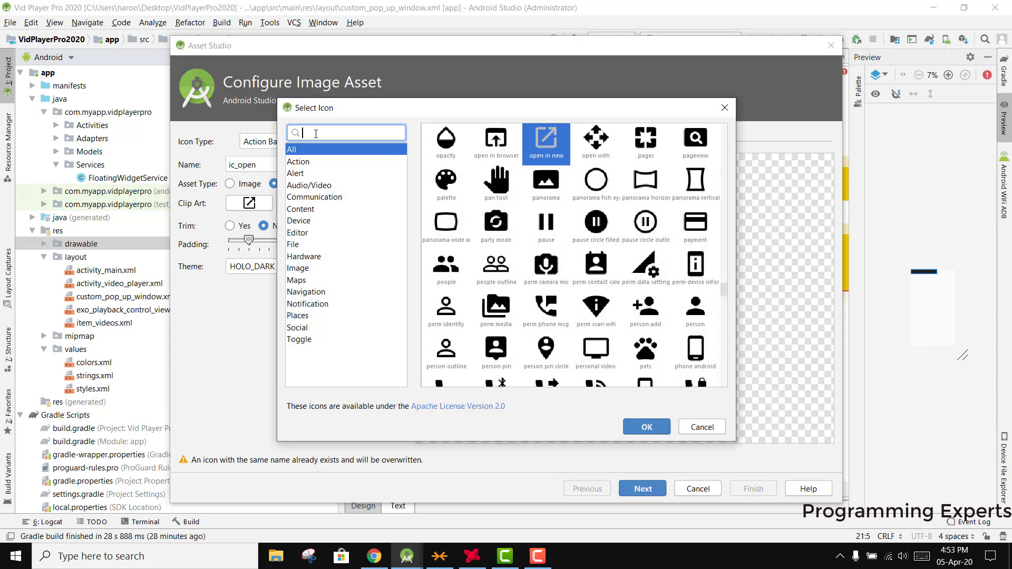
text(close)
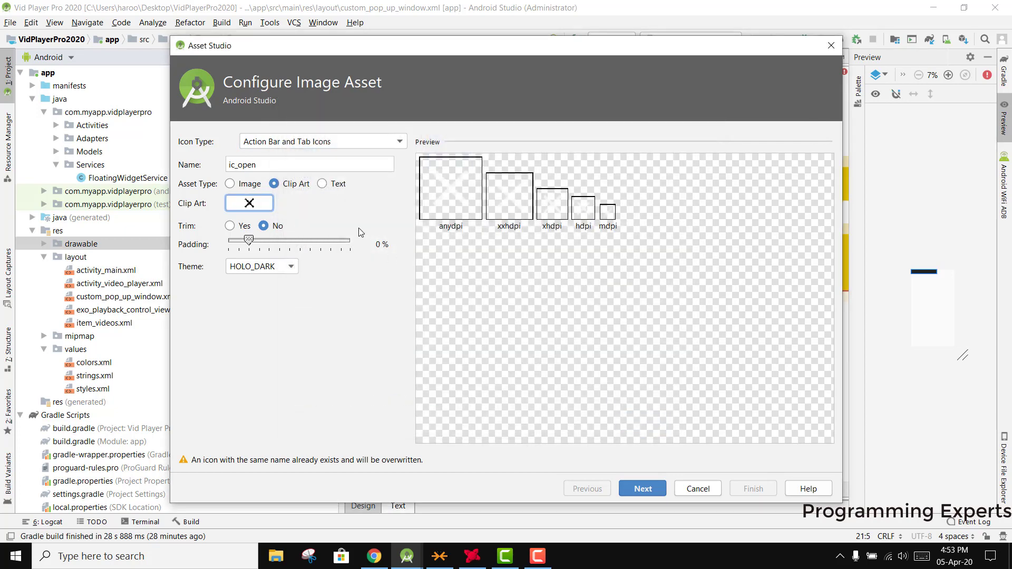
double_click(247, 164)
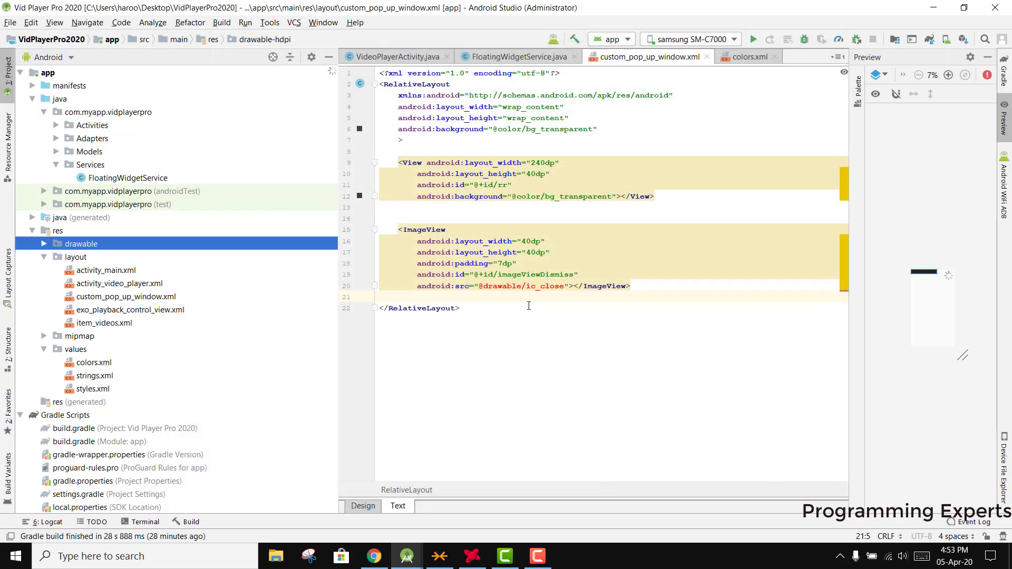
- Zoom the preview to check the close icon and add a blank line after the ImageView
click(626, 286)
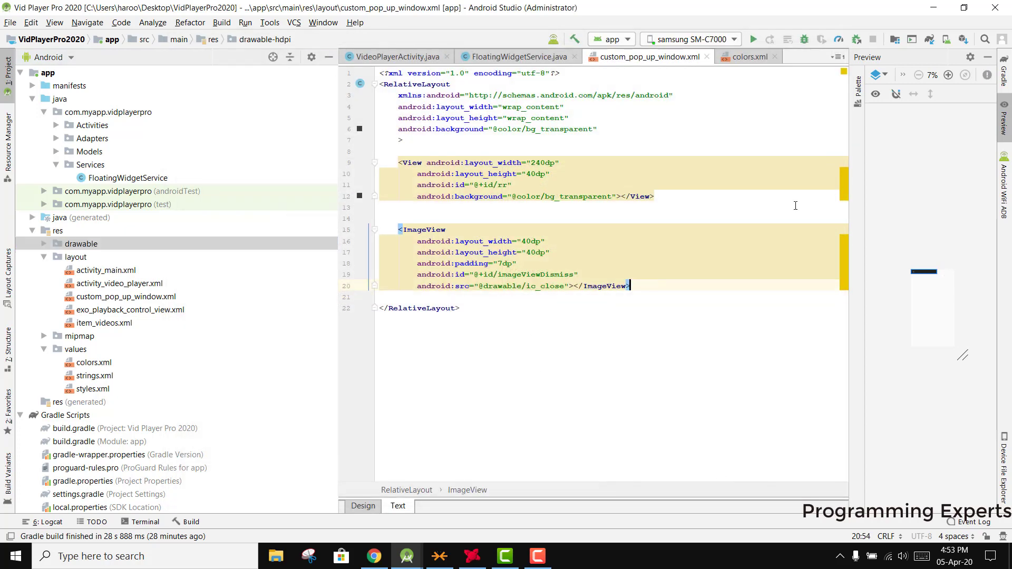
click(949, 75)
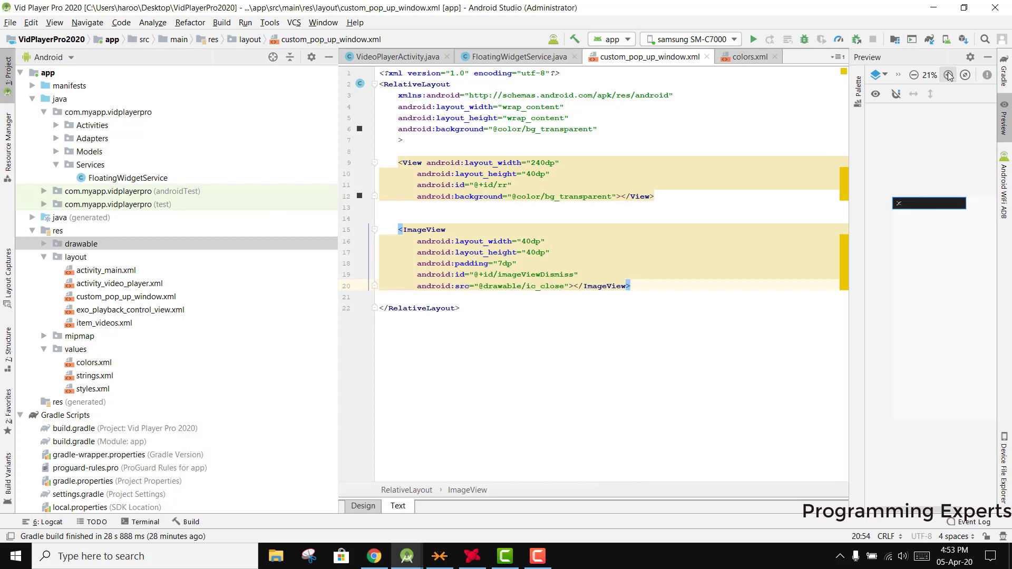
click(948, 75)
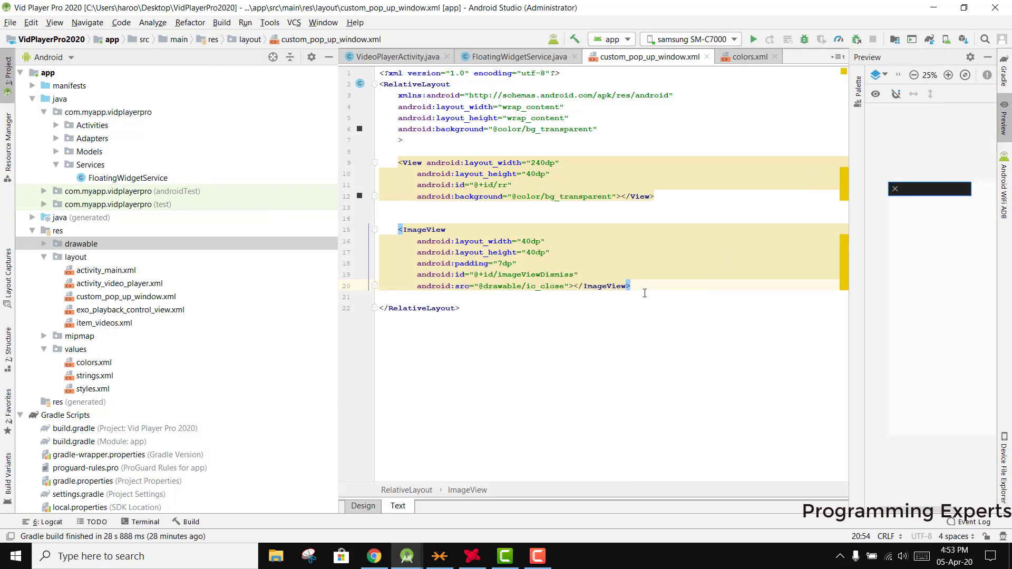
key(enter)
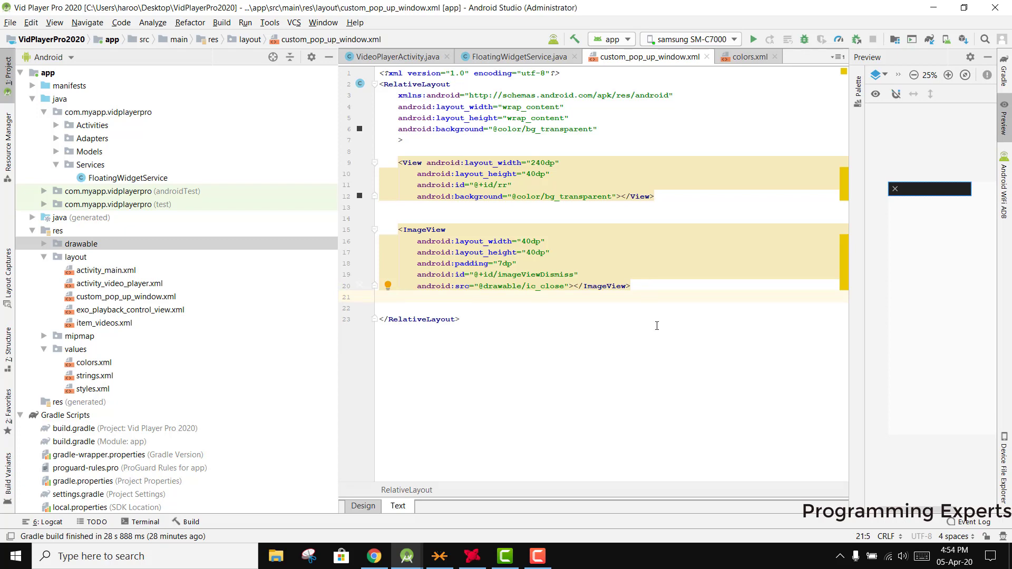
- Add a second 40dp ImageView with padding and id imageViewMaximize
text(<ImageView)
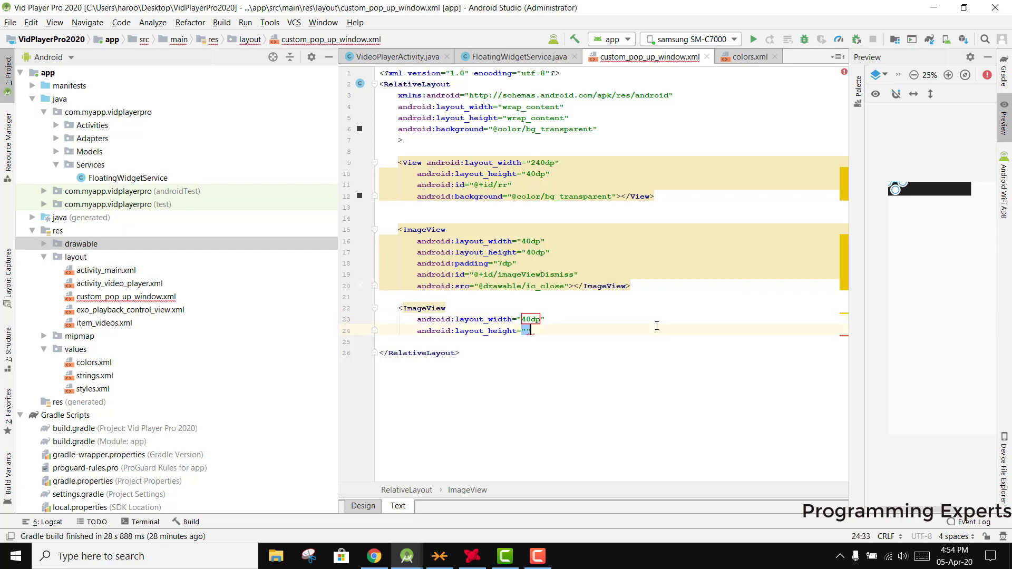
text(40dp)
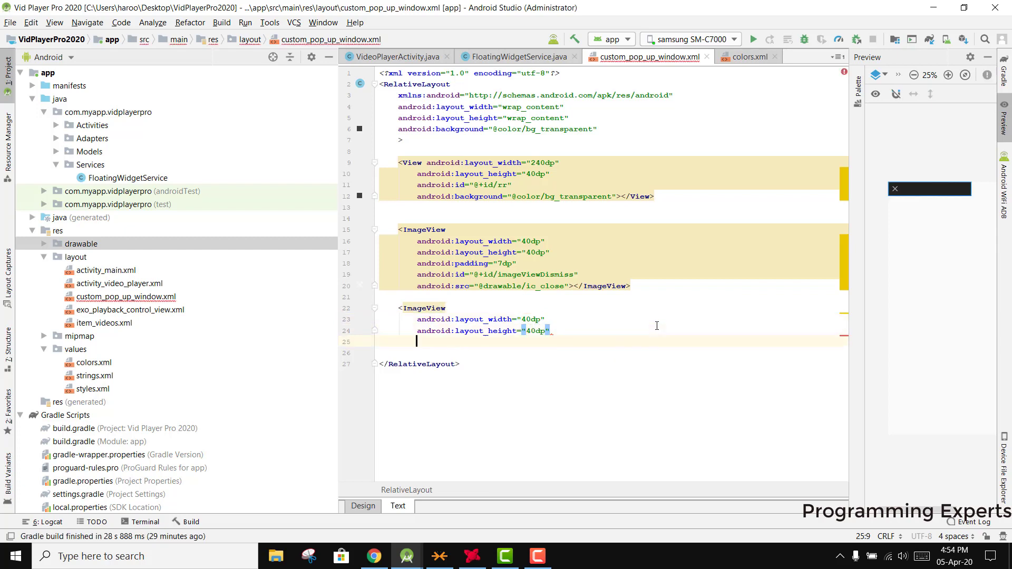
text(padding="7dp)
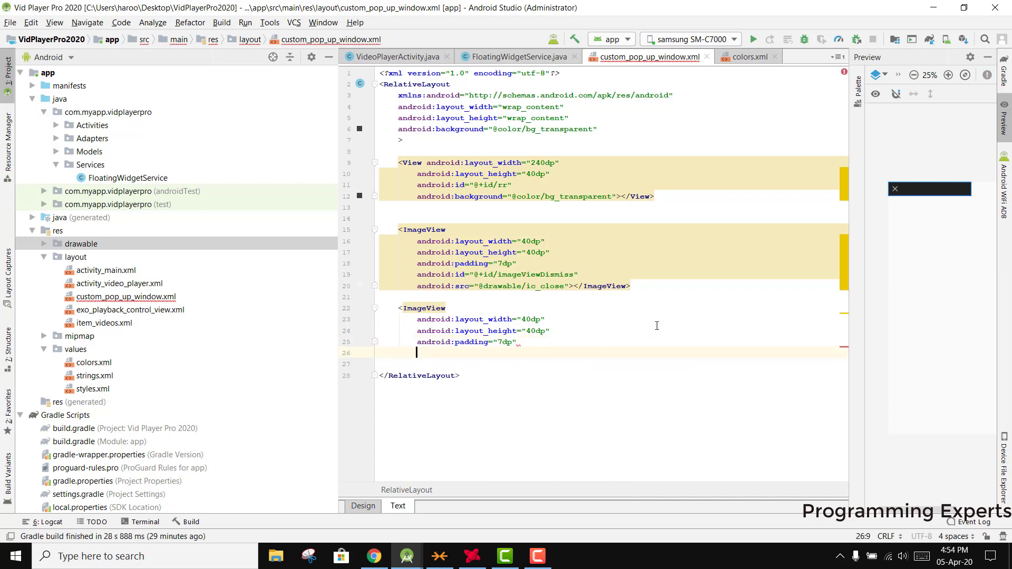
text(android:id="@+id/imageViewMaximi)
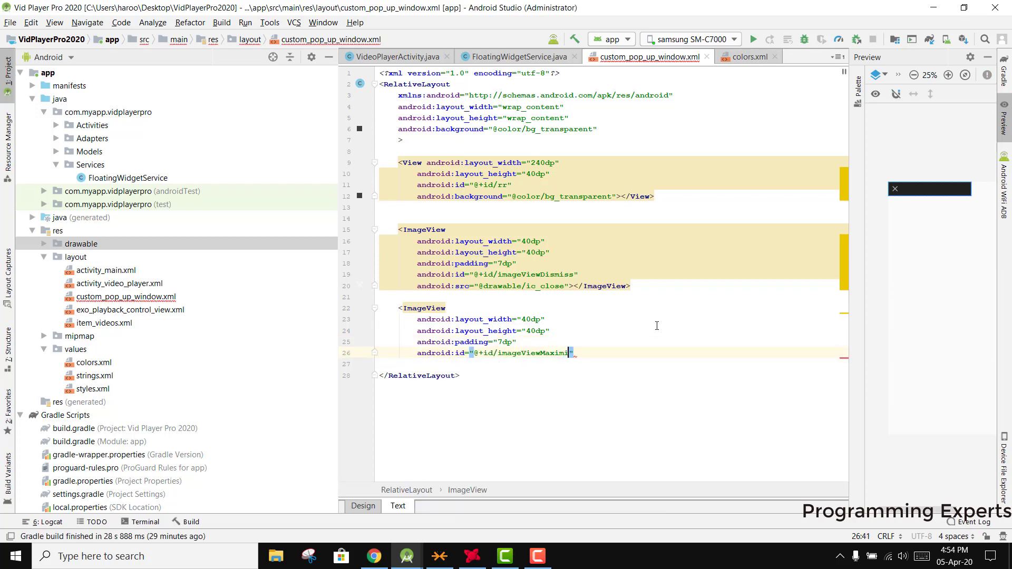
text(ze)
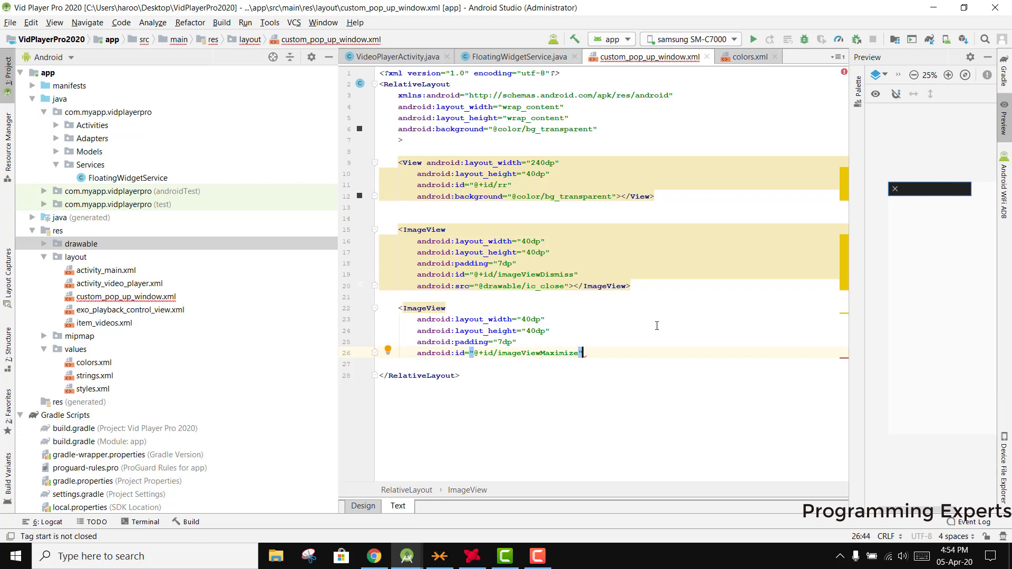
text(sr)
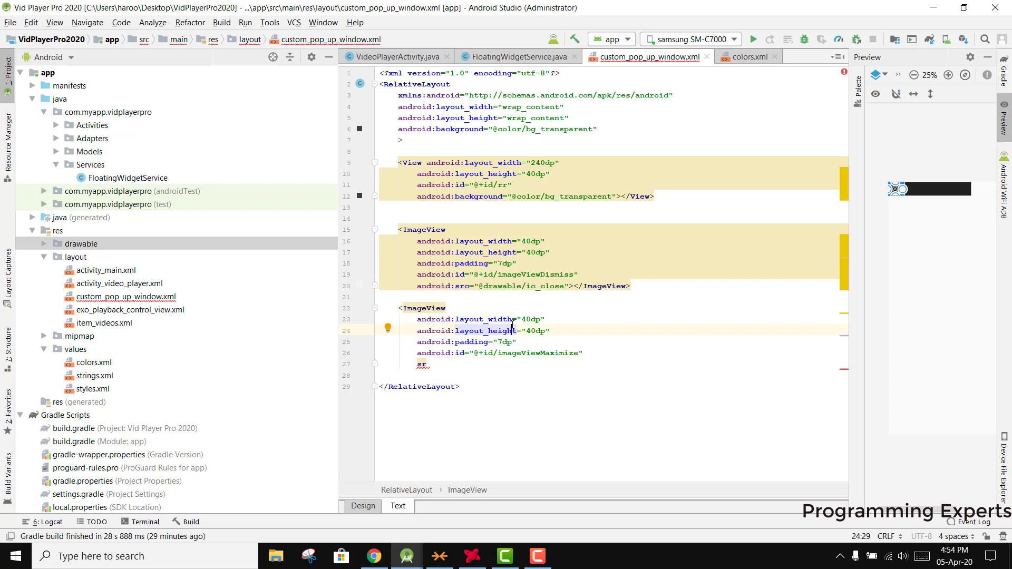
double_click(539, 352)
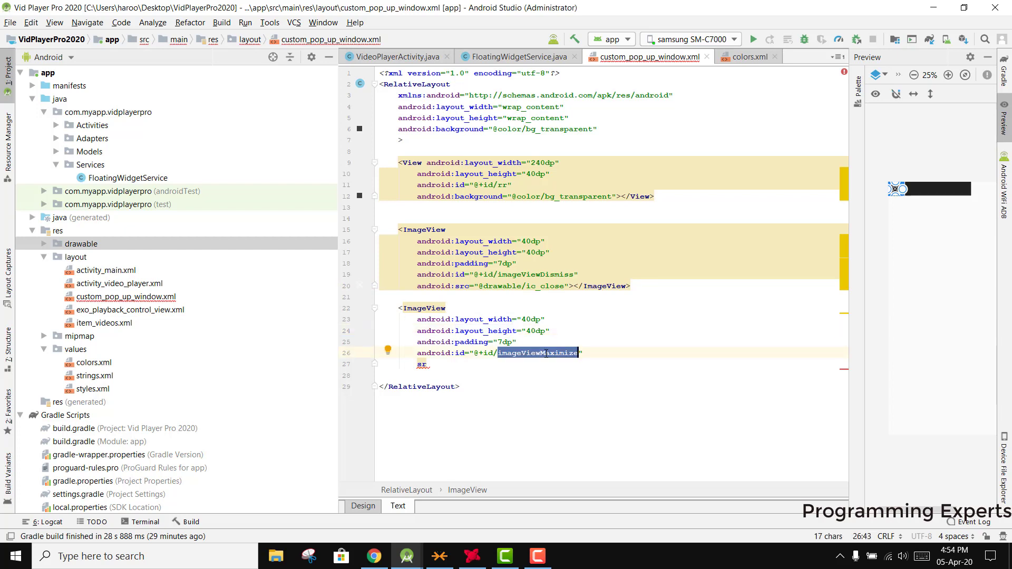
key(enter)
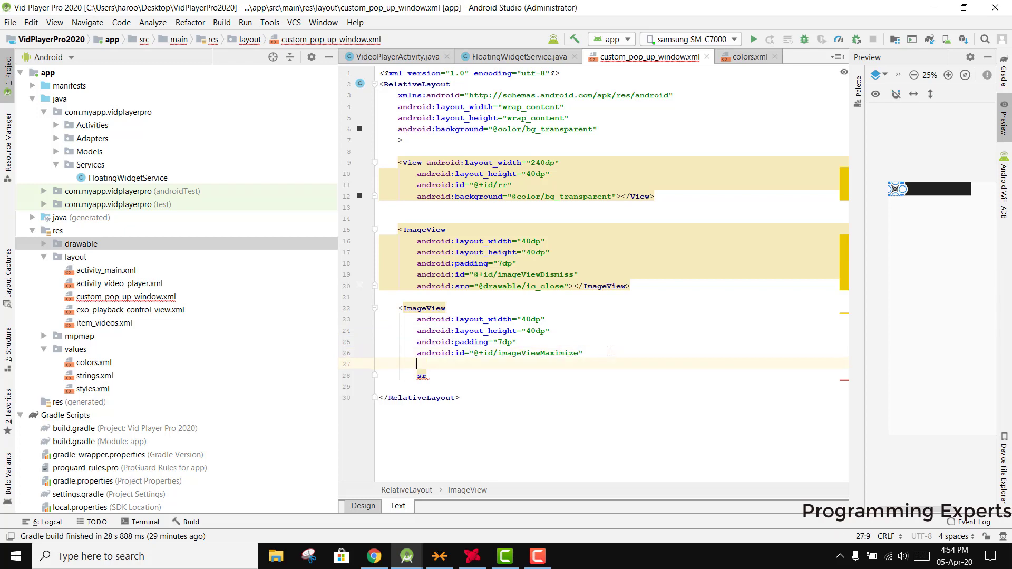
text(android:)
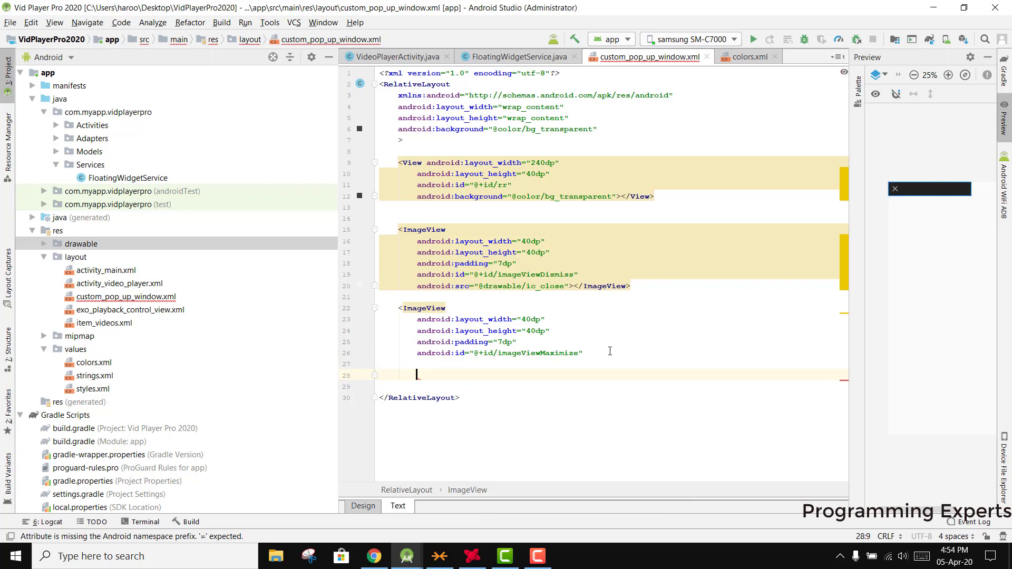
text(android:src="@dra)
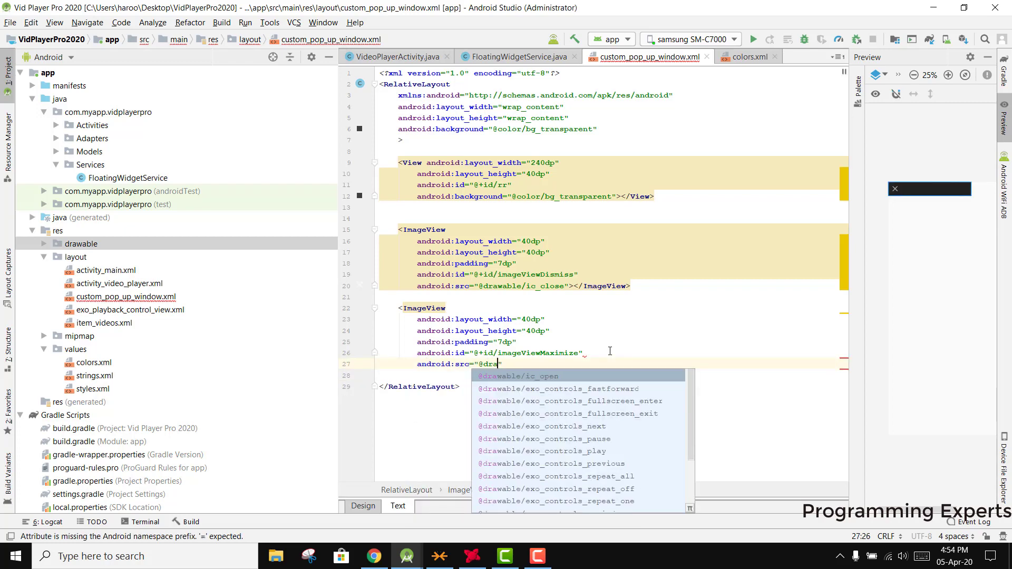
key(Enter)
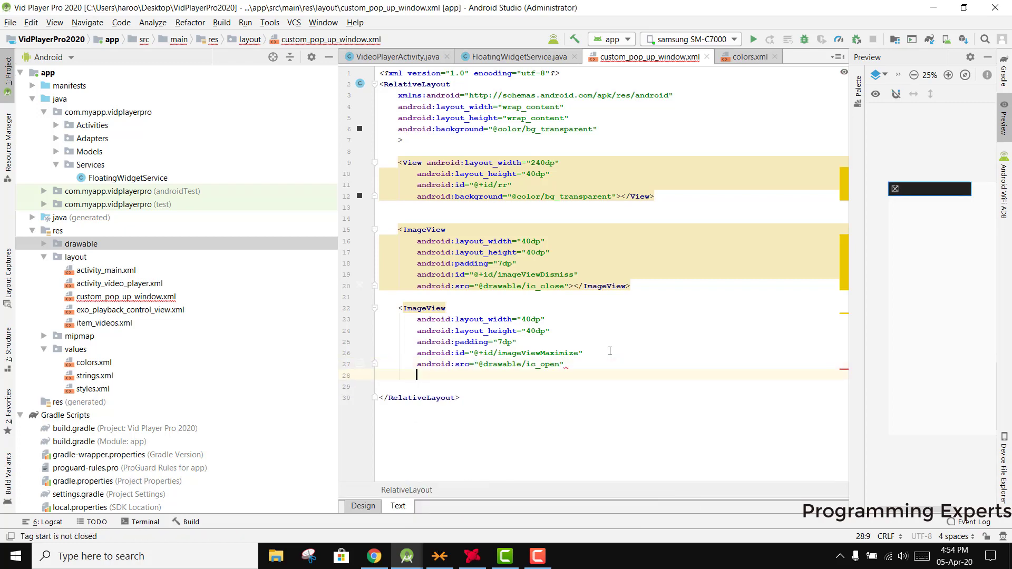
text(android:layout_toEndOf="@+id/)
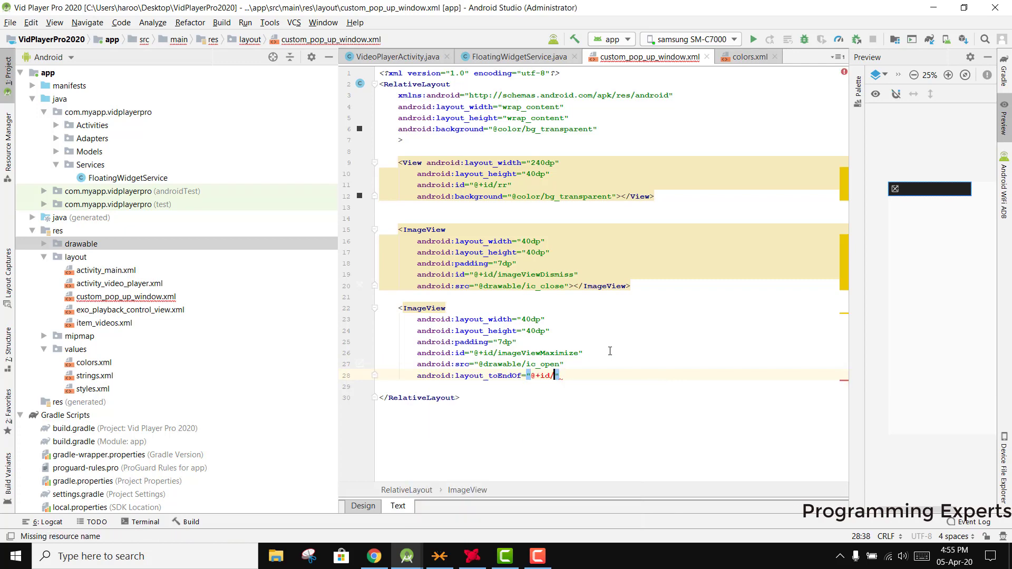
text(imageViewDismiss)
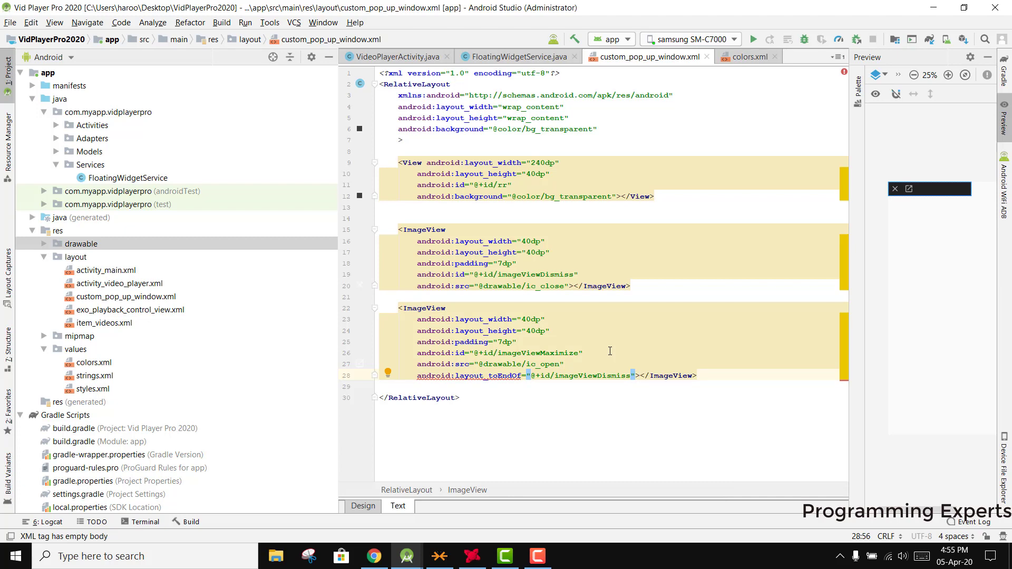
mouse_move(493, 375)
text(android:layout_toRightOf="@+id/imageViewDismiss">)
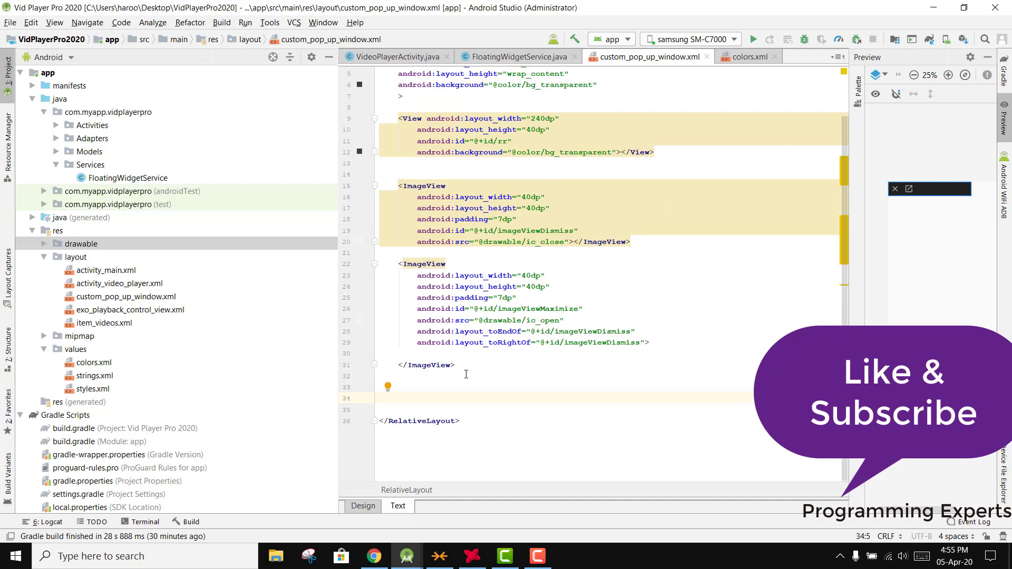
- Add a 240dp PlayerView with layout_below @+id/rr and id playerView
text(PlayerView)
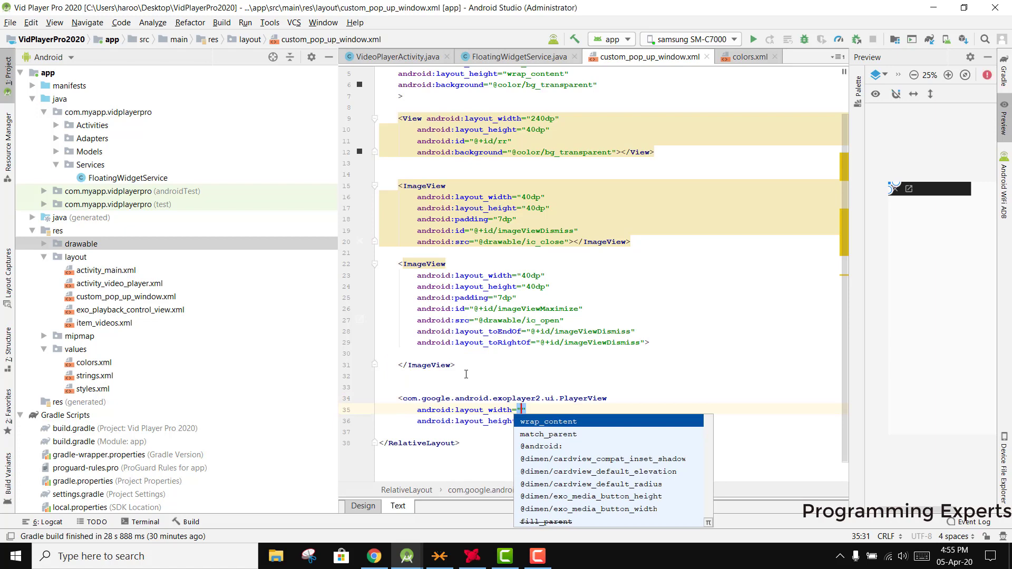
text(240dp")
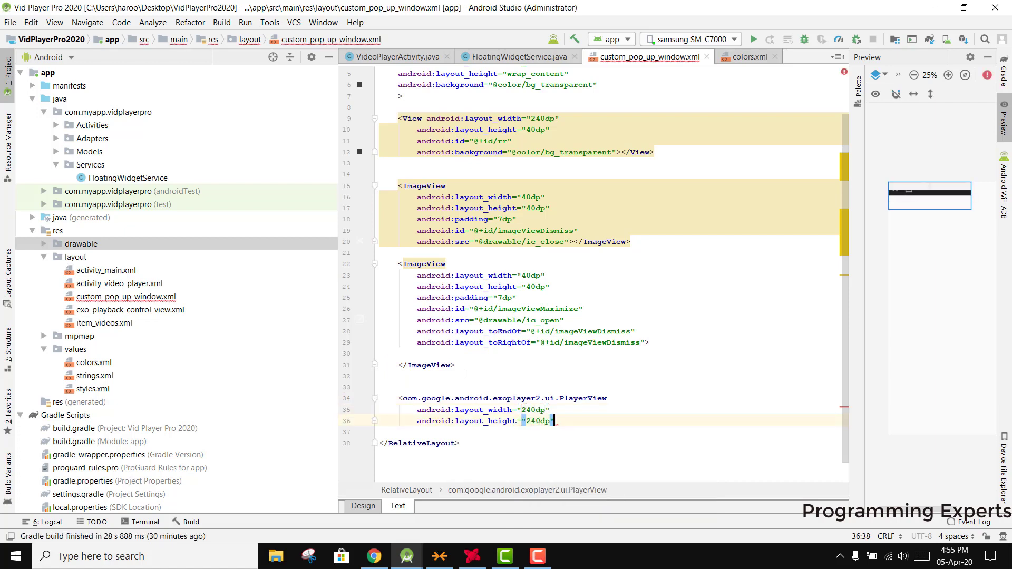
key(enter)
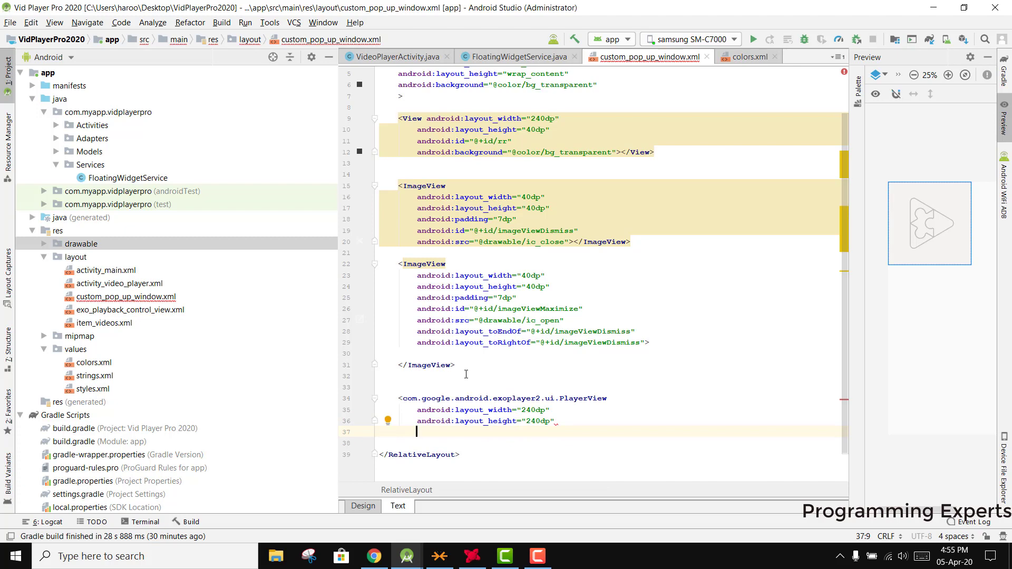
text(android:layout_below="@+id/rr)
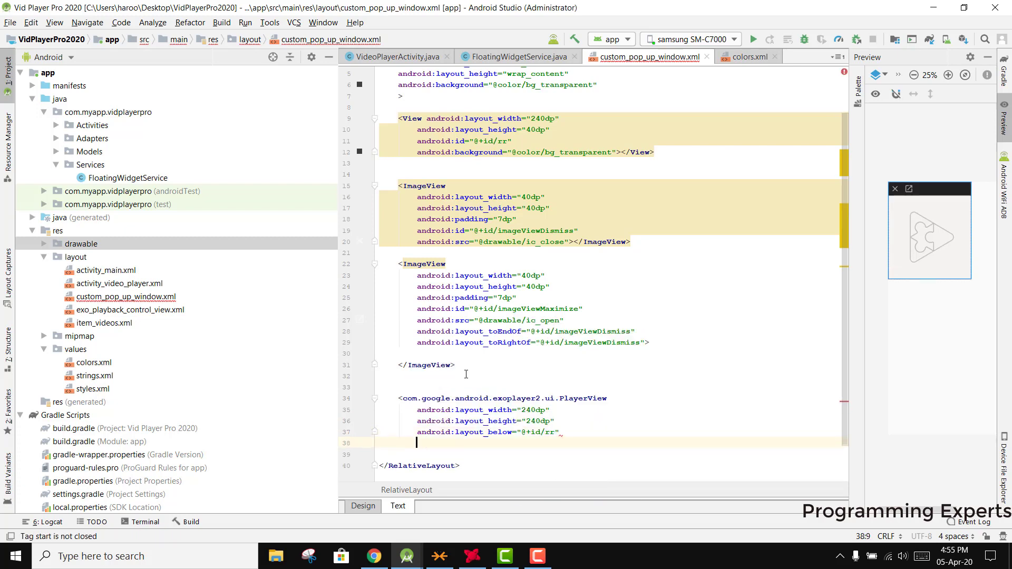
text(android:id="@+id/")
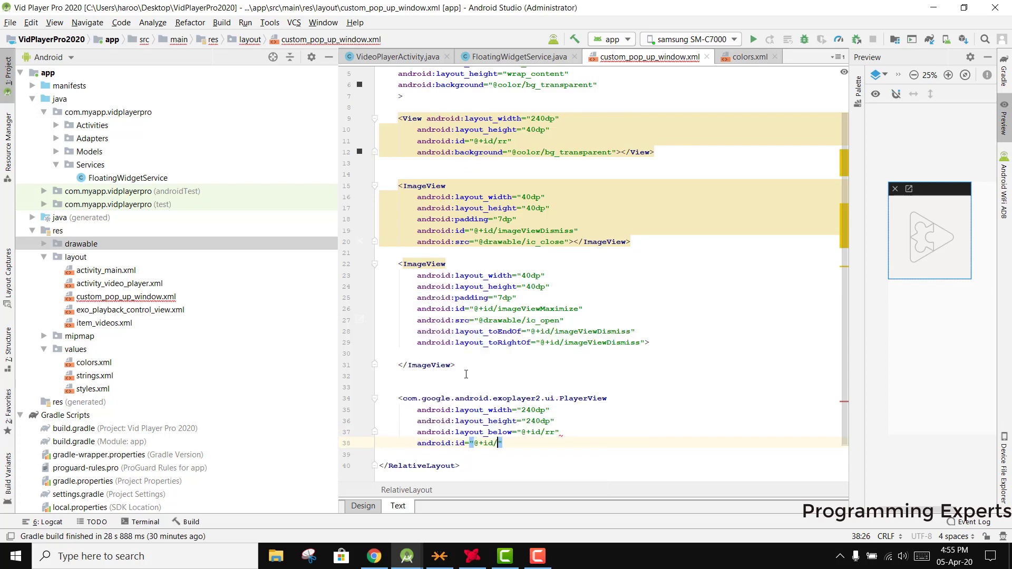
text(playerView)
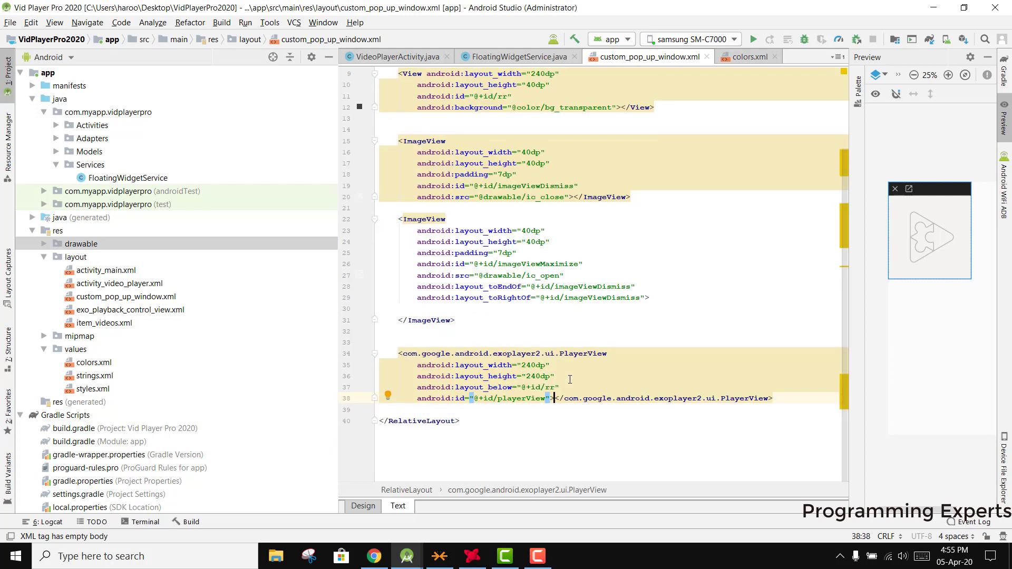
- Set app:use_controller="false" on the PlayerView
key(enter)
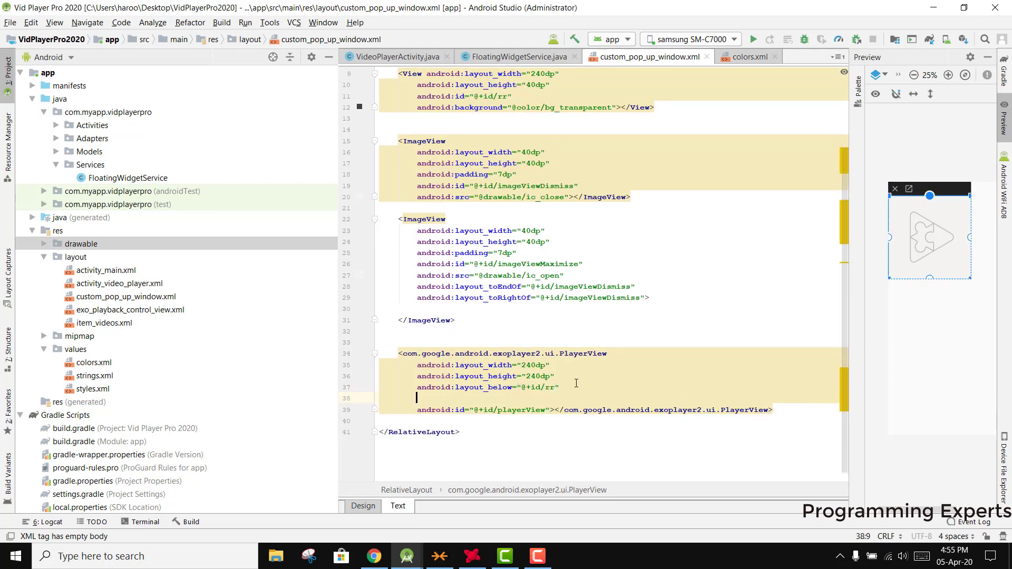
text(d)
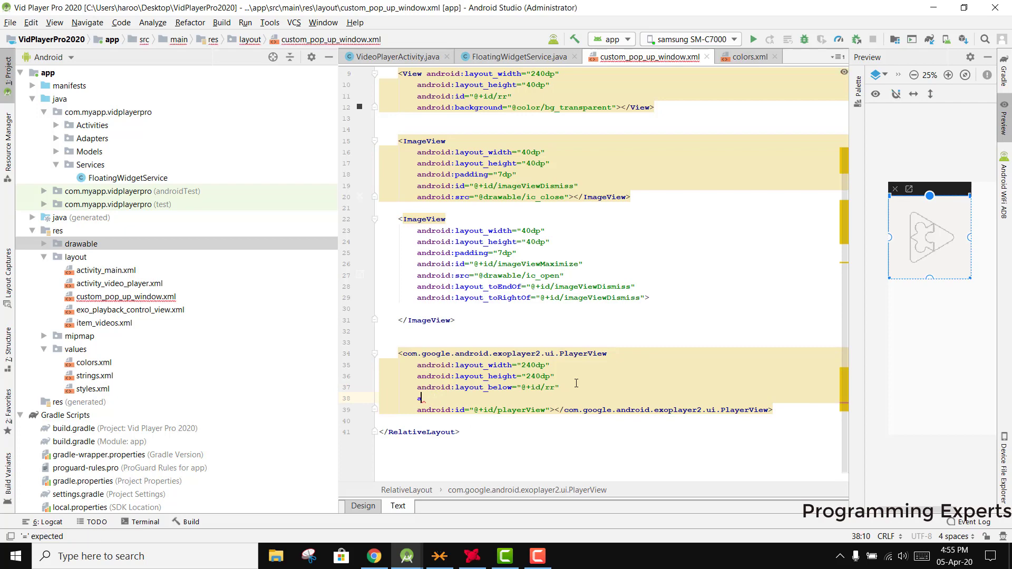
text(use_controller="false)
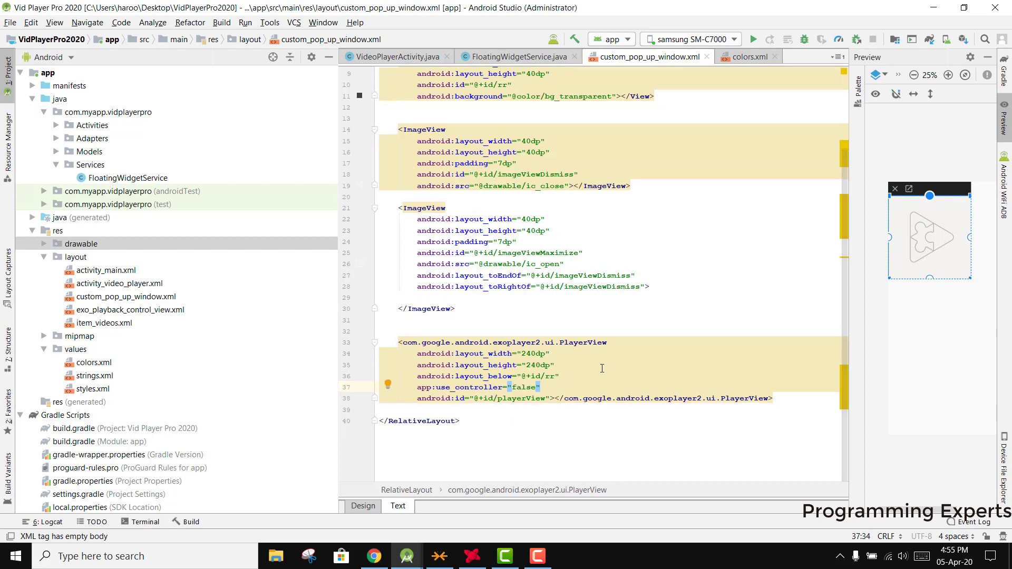
double_click(519, 399)
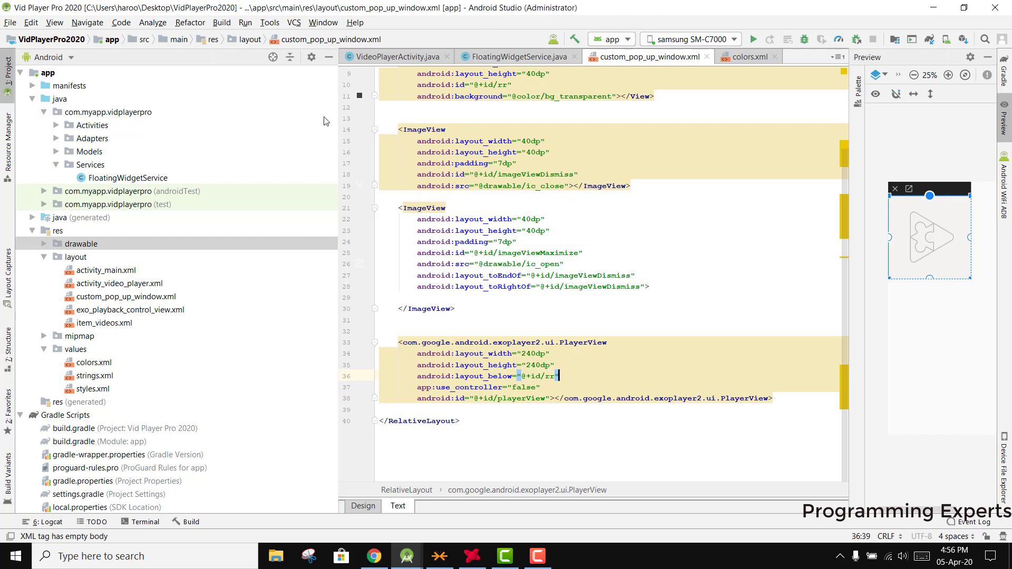
mouse_move(437, 96)
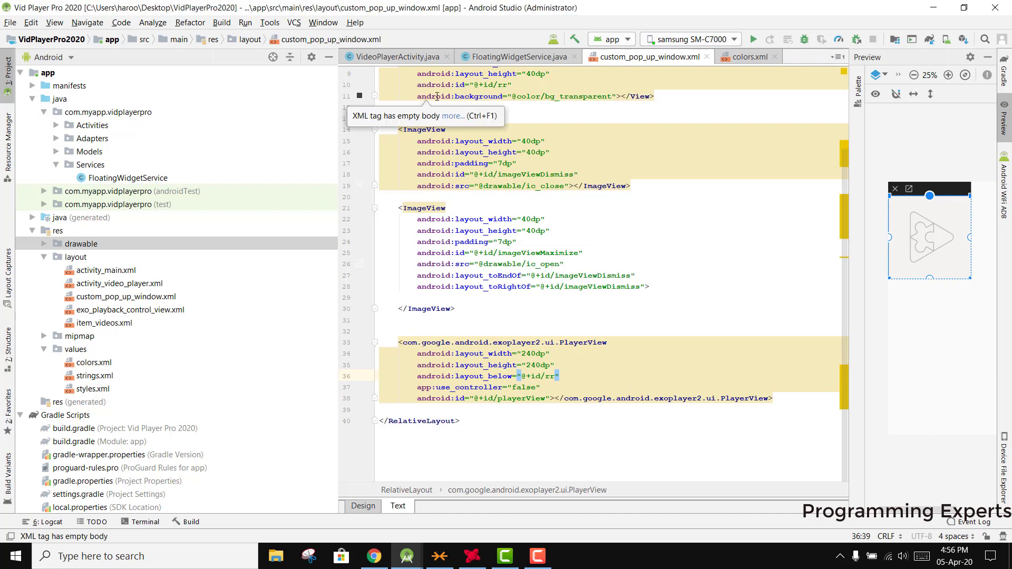
- Apply the quick-fix adding xmlns:app to the root RelativeLayout
click(558, 375)
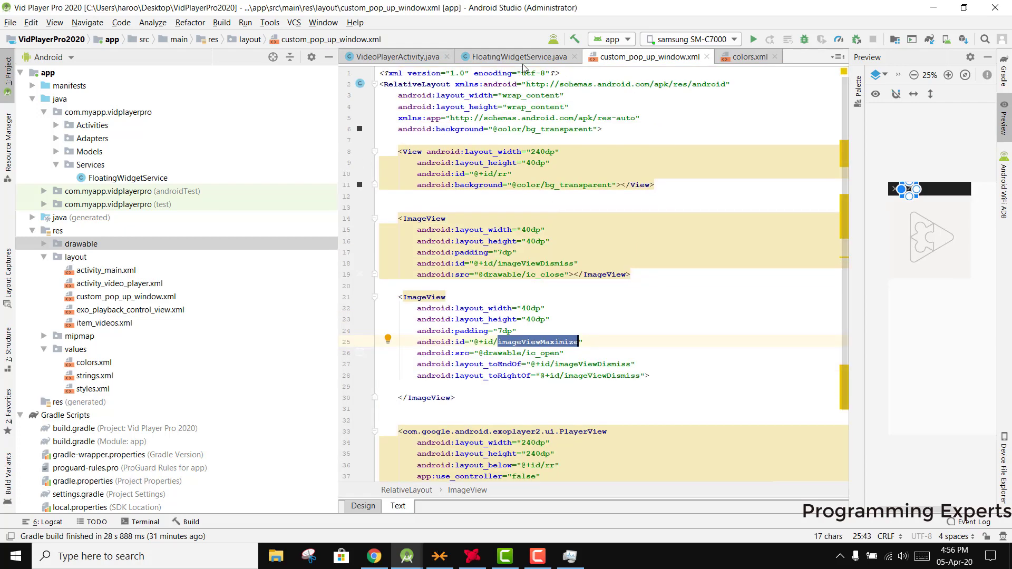
- Bind playerView = (PlayerView) mFloatingWidget.findViewById(R.id.playerView) in FloatingWidgetService
click(516, 57)
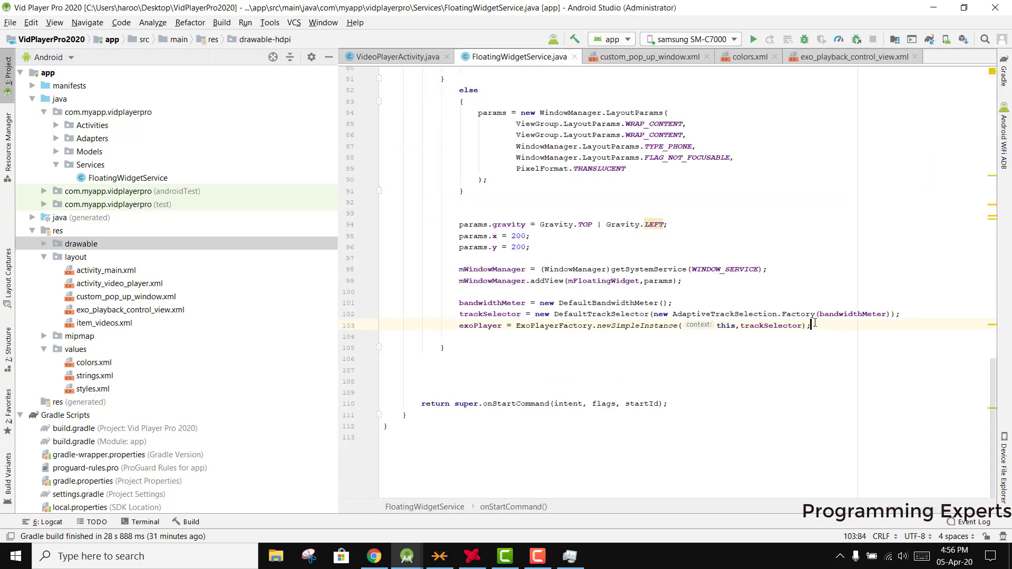
key(enter)
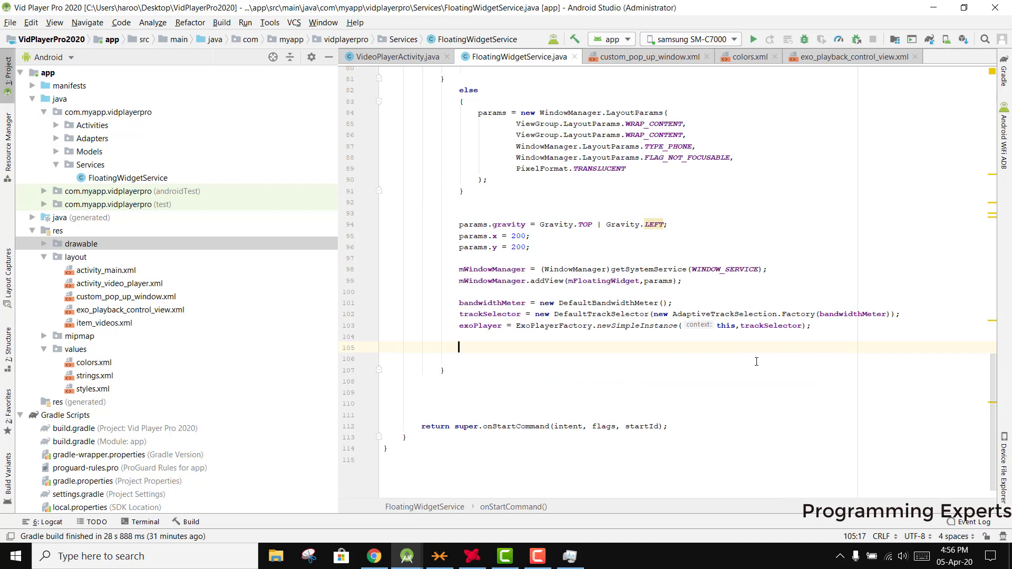
mouse_move(686, 328)
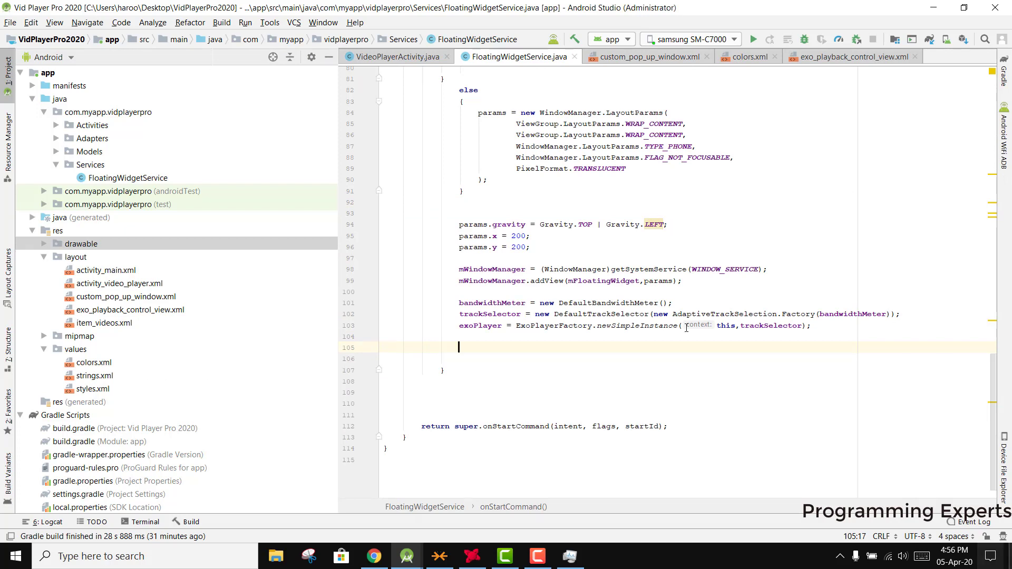
mouse_move(845, 398)
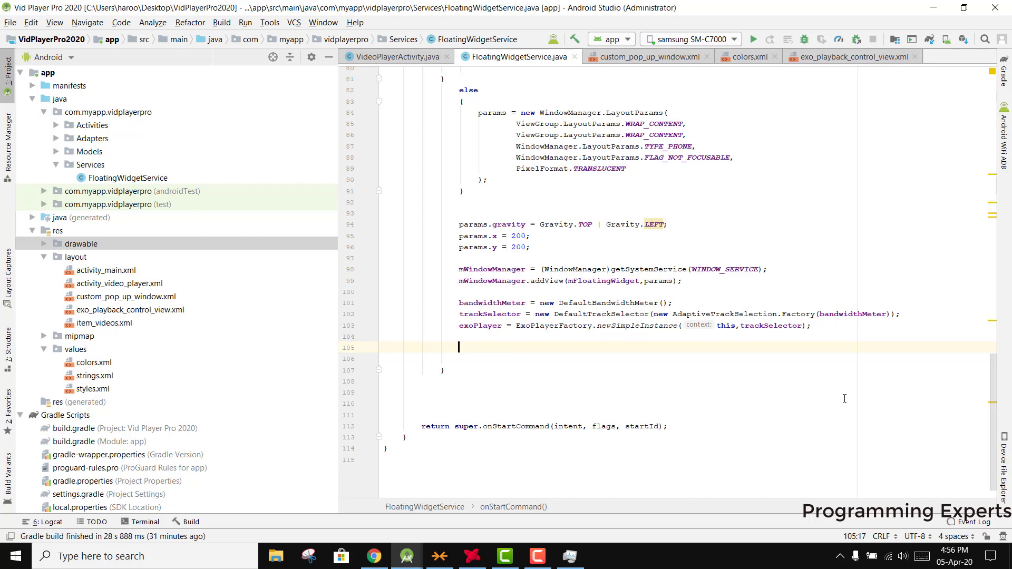
text(e)
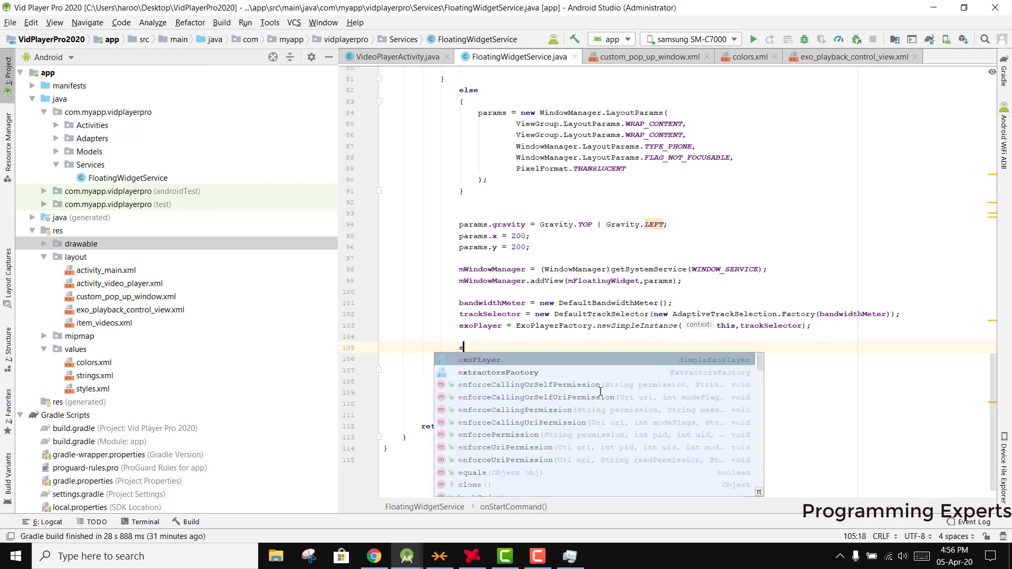
text(pla)
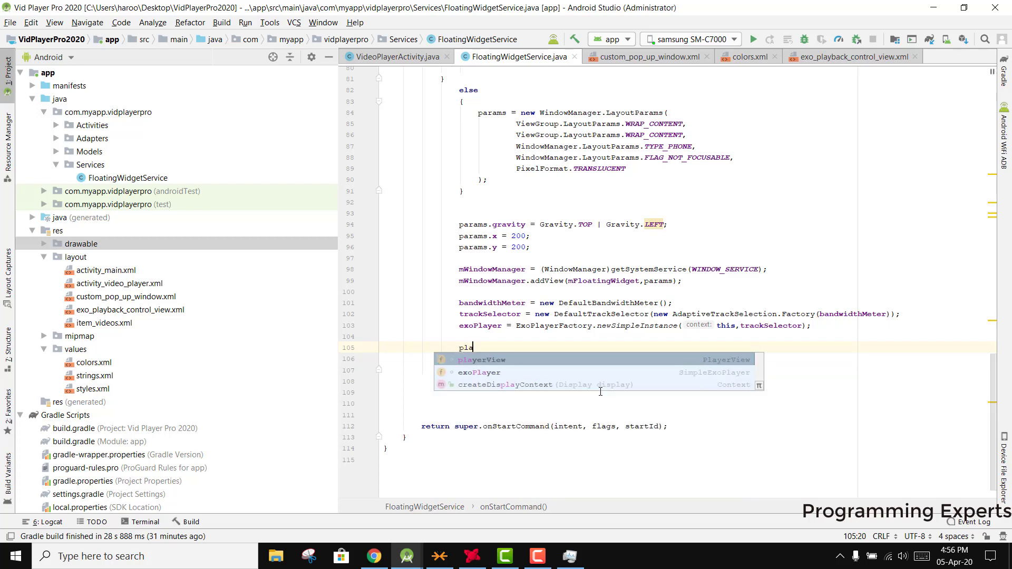
text(playerView)
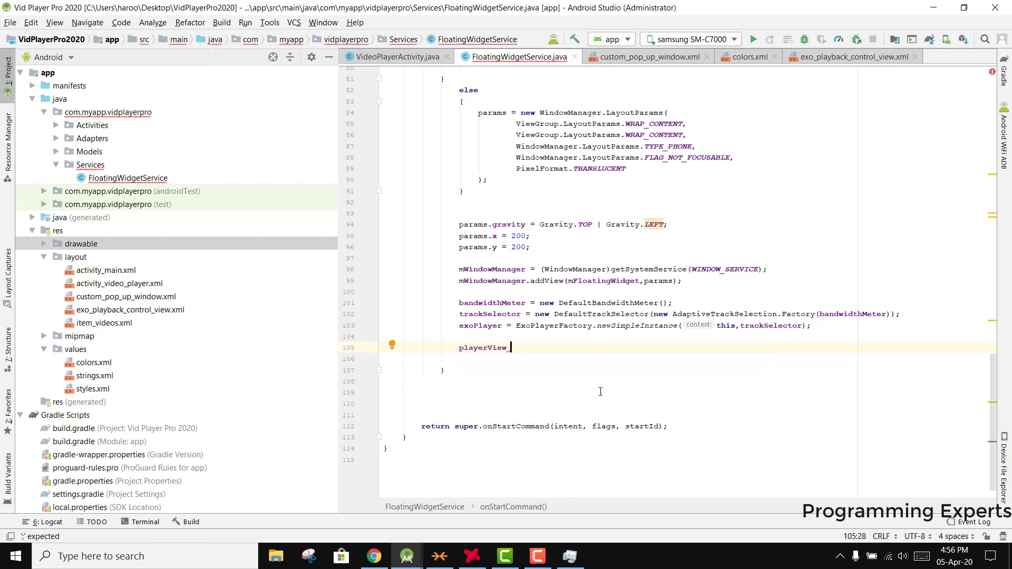
text(= (PlayerView)
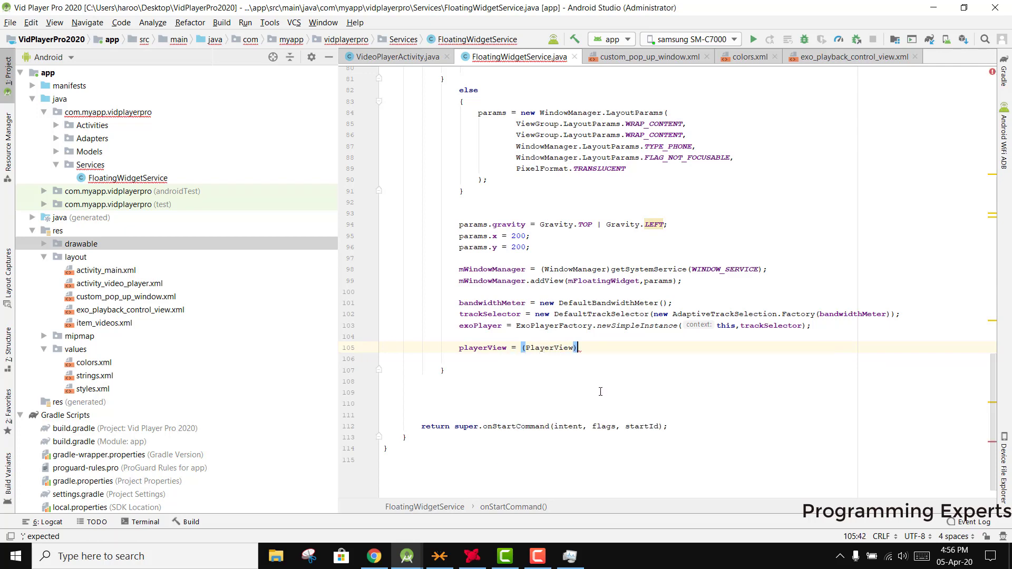
text(mFloatingWidget)
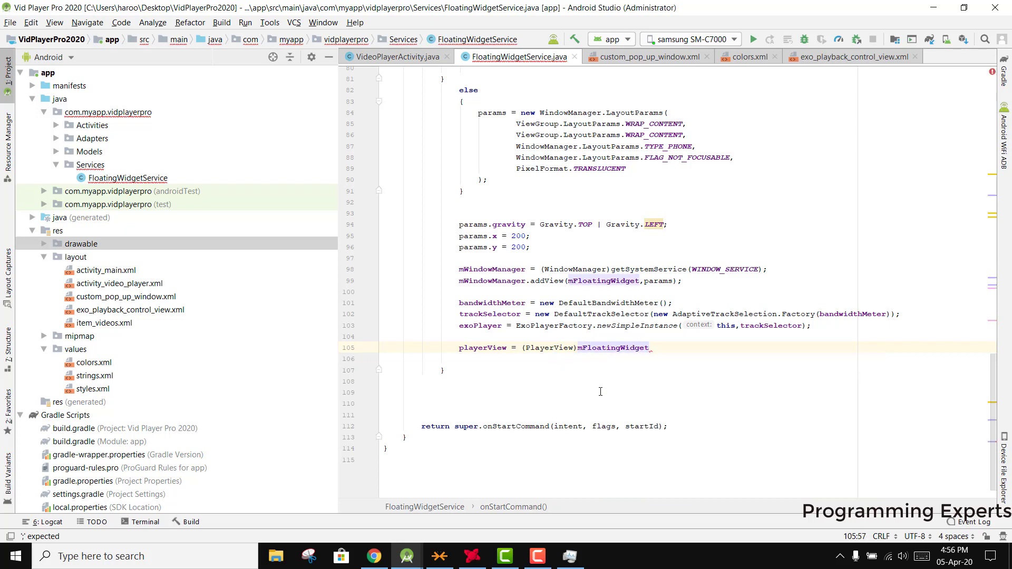
text(.findViewById(R.id.)
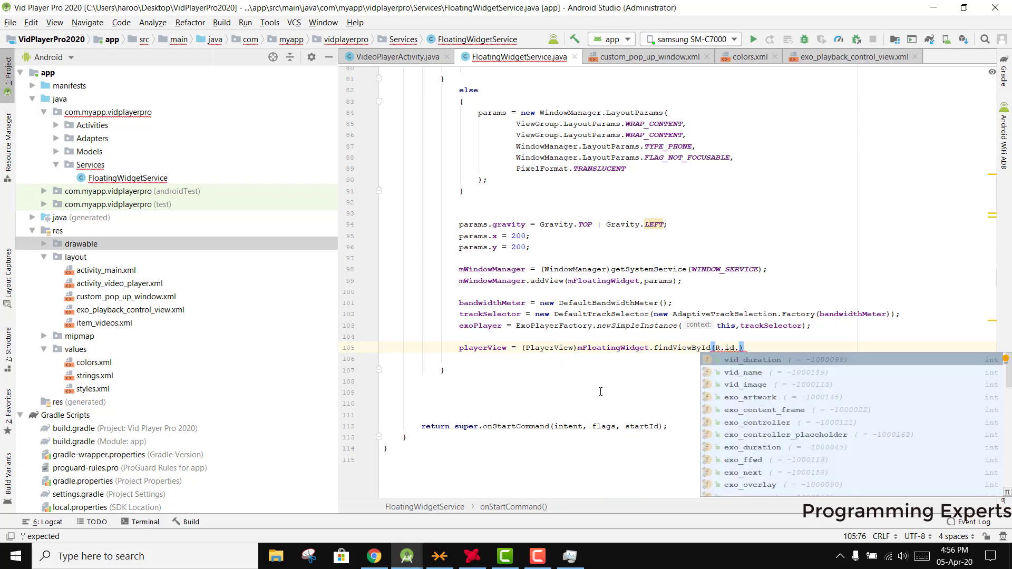
text(playerView)
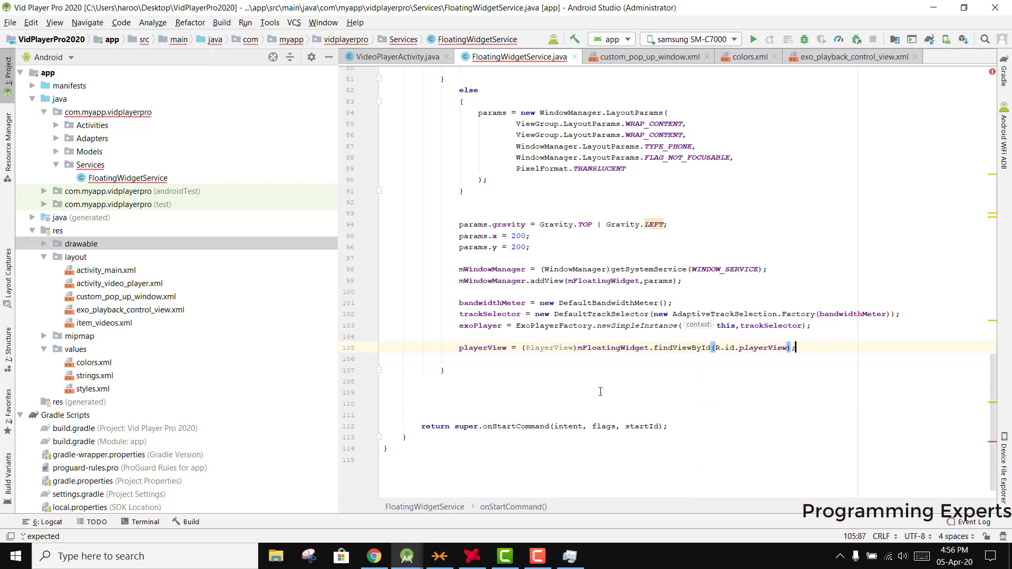
- Bind ImageView imageViewClose to R.id.imageViewDismiss from mFloatingWidget
text(In)
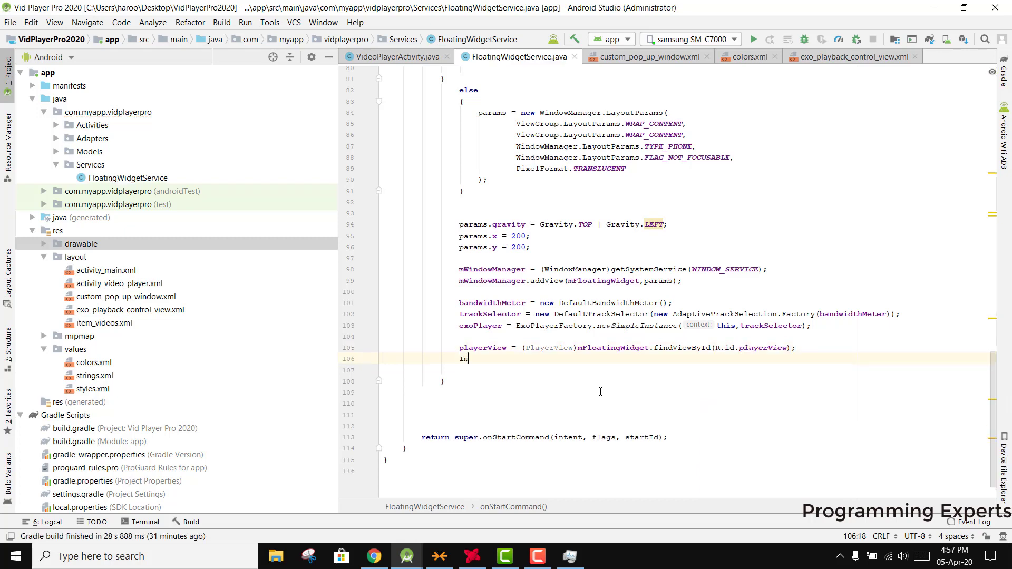
text(ImageView imageViewClose = ()
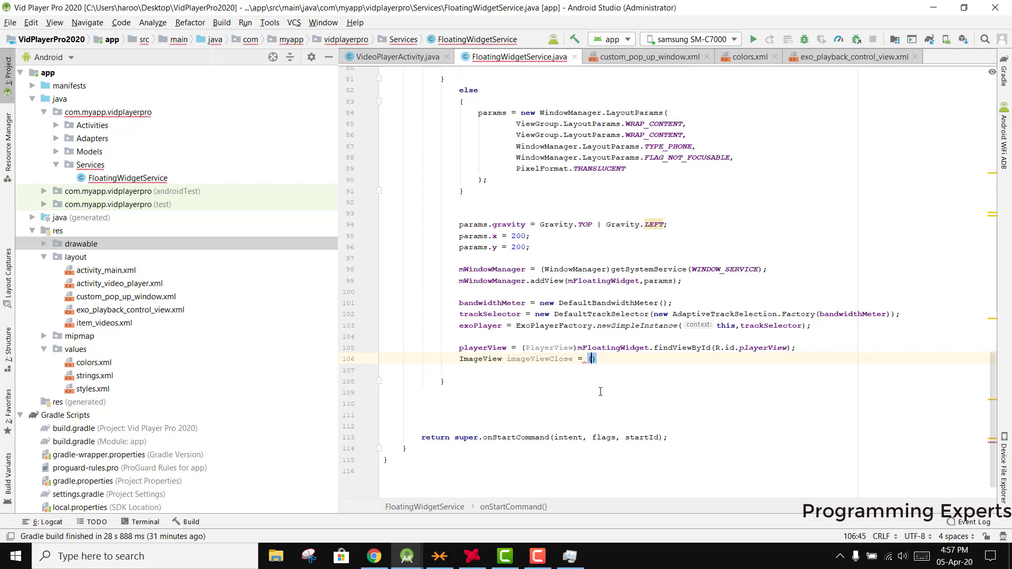
text((ImageView)m)
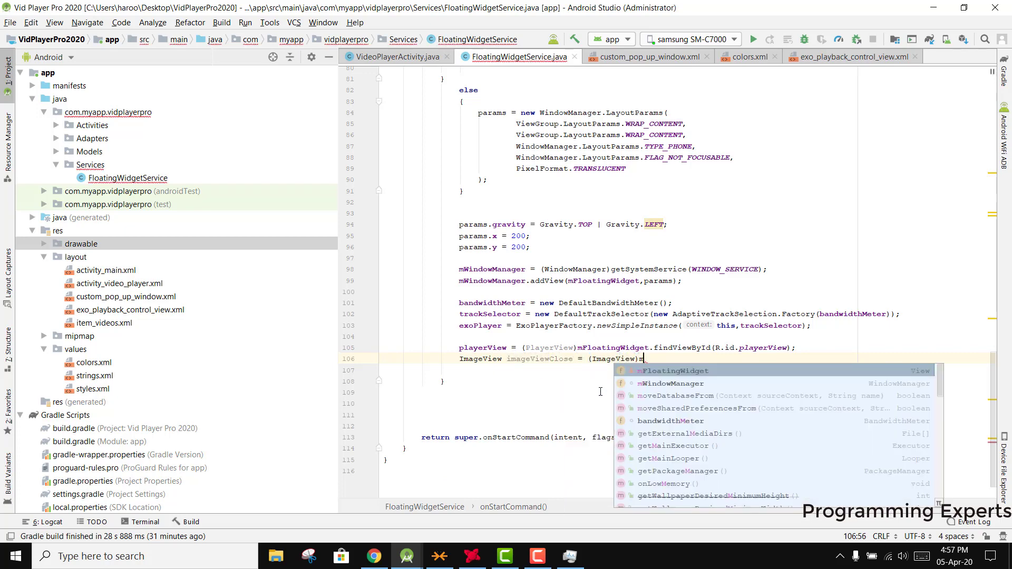
text(mFloatingWidget)
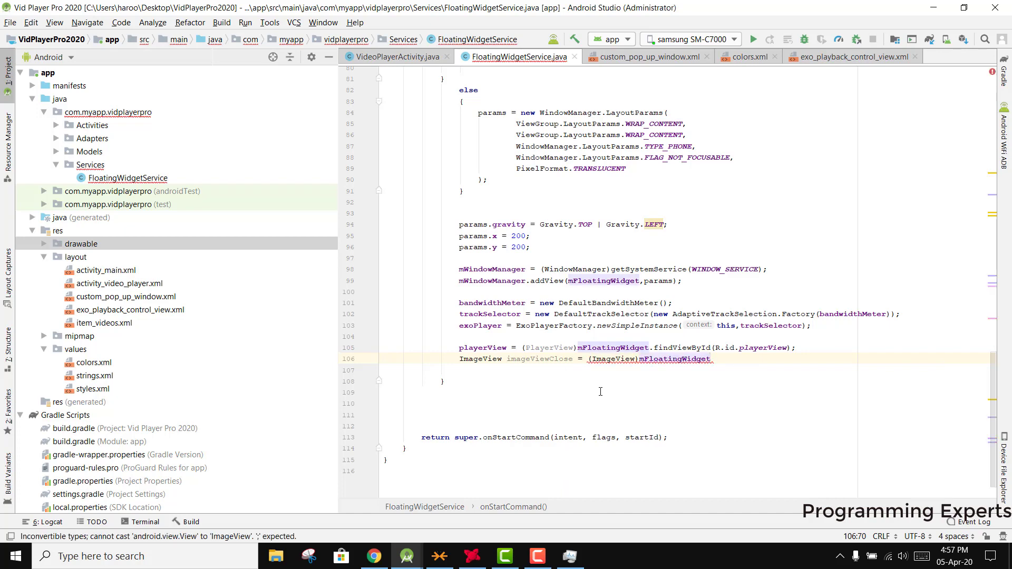
text(.findViewById()
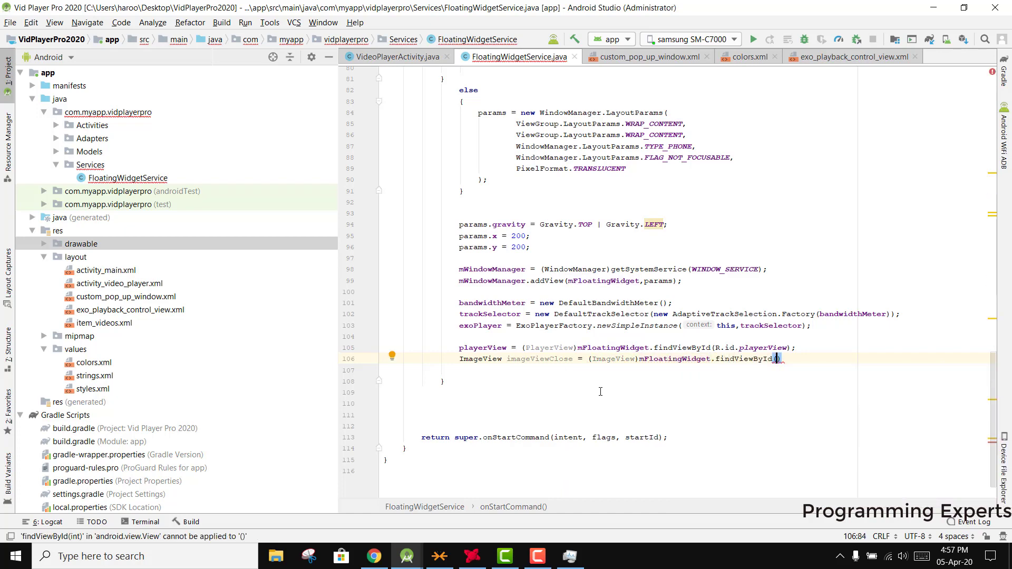
text(R.id.imageViewDismiss)
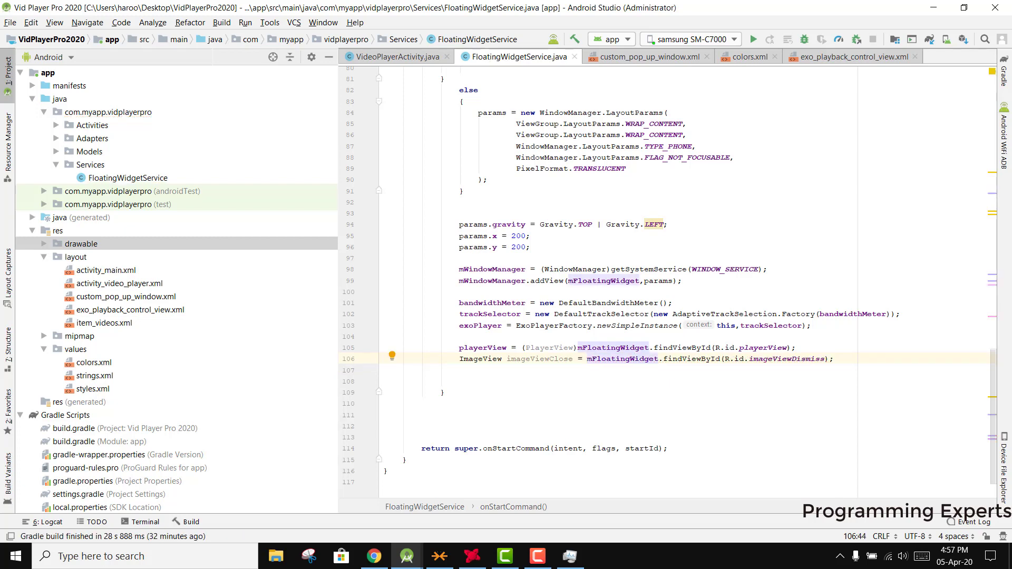
- Remove the redundant (PlayerView) cast and bind imageViewMaximzie to R.id.imageViewMaximize
double_click(480, 358)
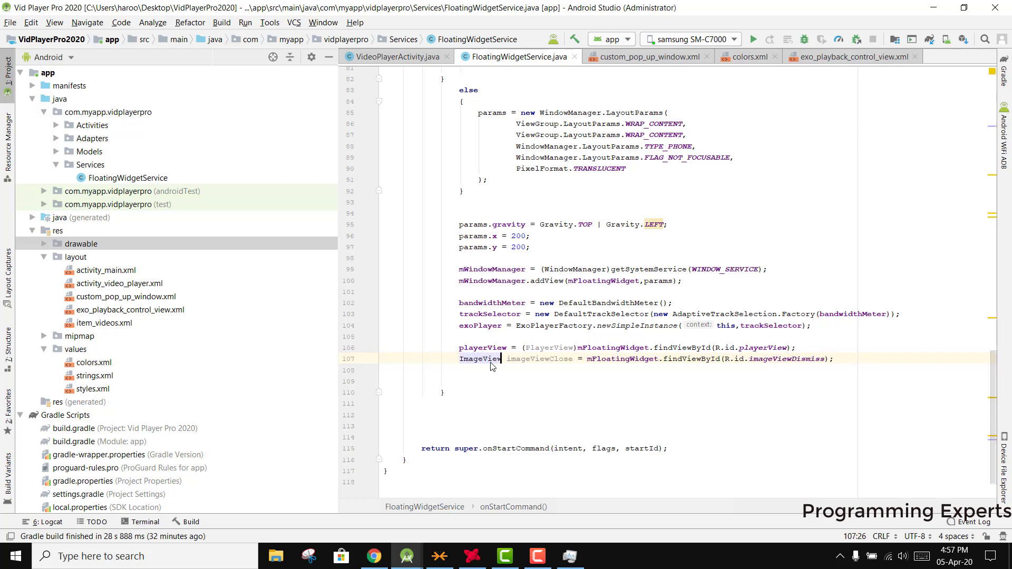
double_click(548, 347)
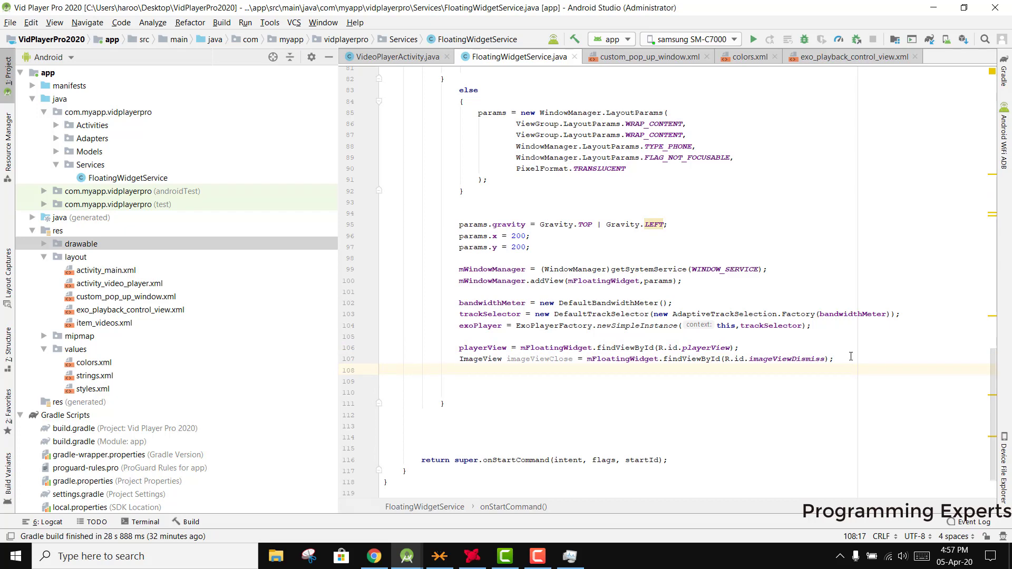
text(ImageView imageView)
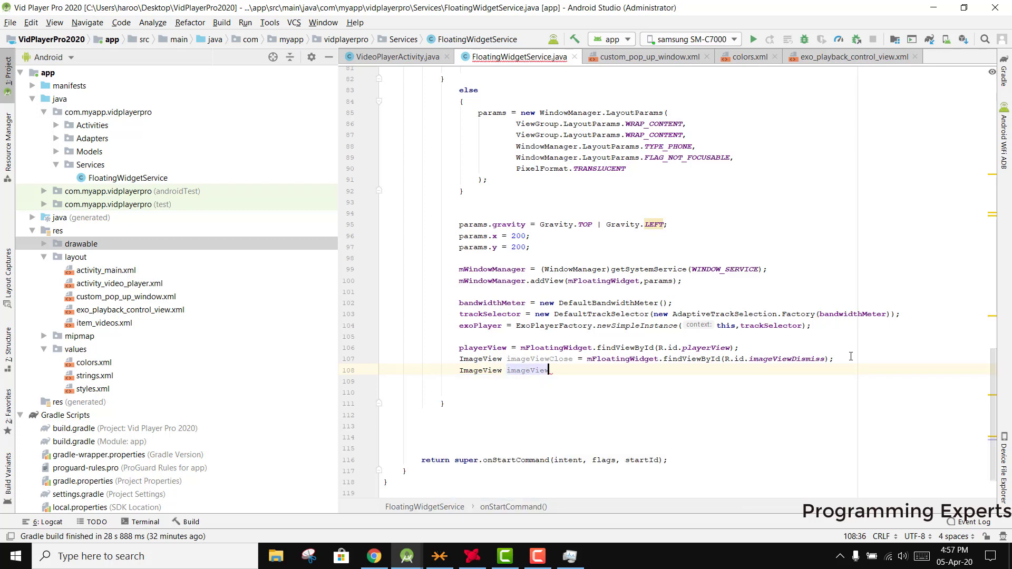
text(Maximzie = mFloatingWidget.findViewById(R.i)
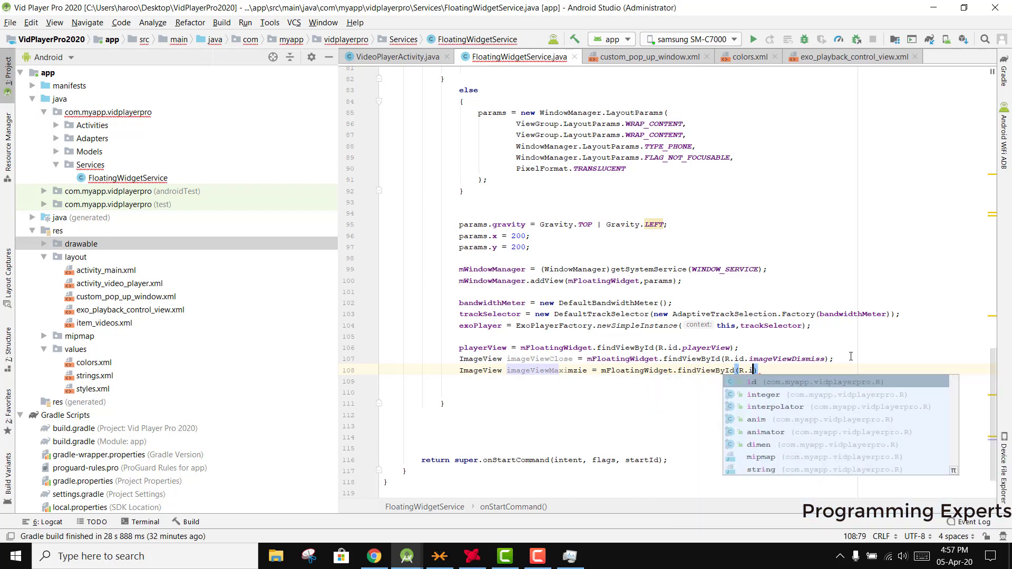
text(imageViewMaximize)
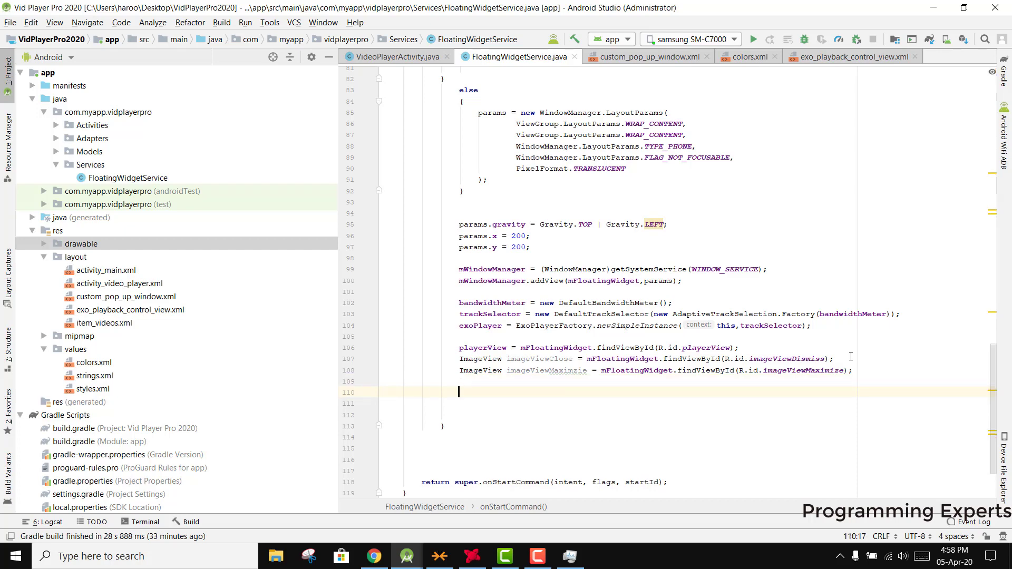
- Add imageViewMaximzie.setOnClickListener with an autocompleted empty onClick override
text(imageViewMaximzie.setOnClickListener(new View.OnClickListener() {)
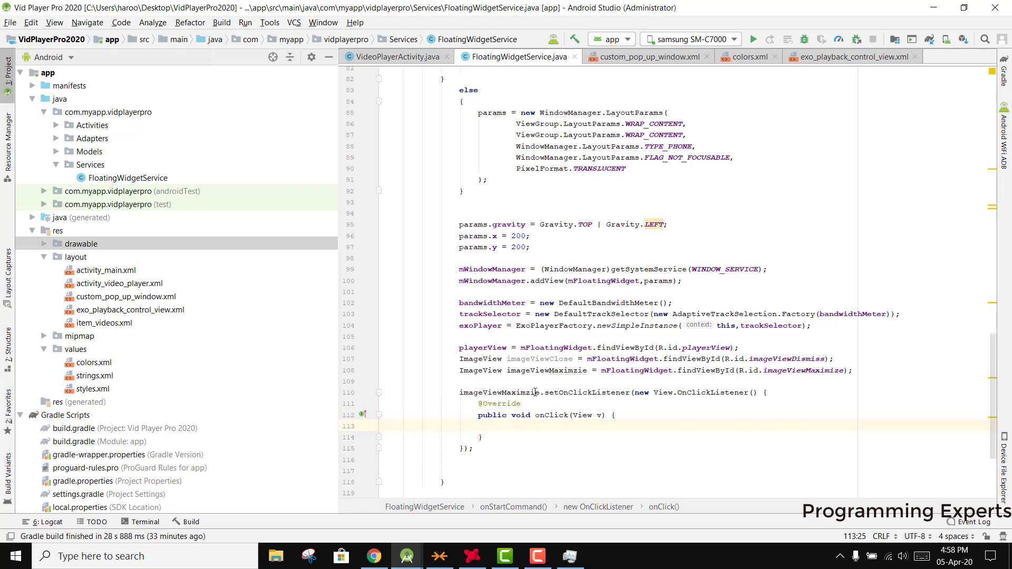
scroll(down, 3)
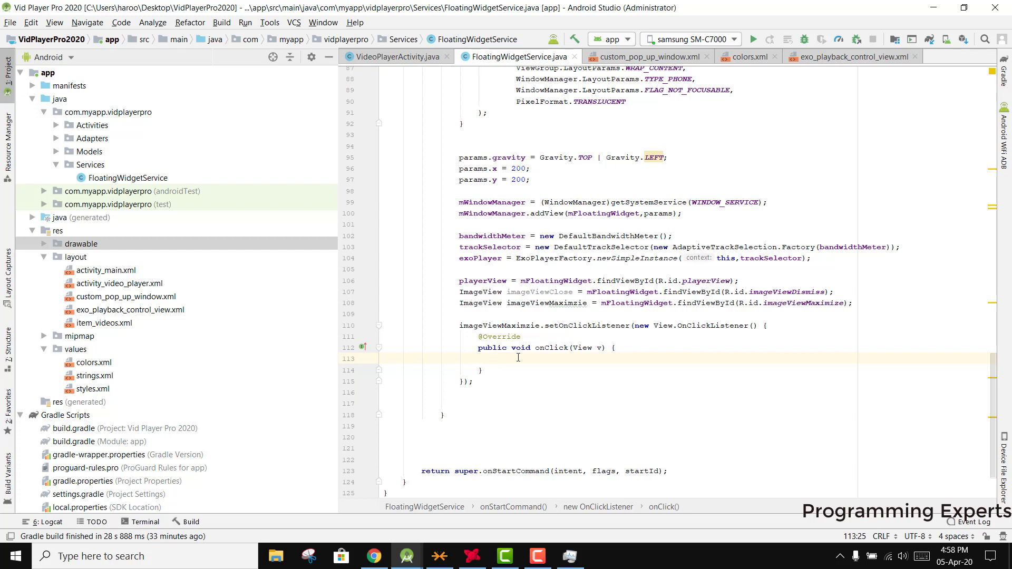
- Override onDestroy with if(mFloatingWidget!=null) mWindowManager.removeView(mFloatingWidget)
scroll(down, 3)
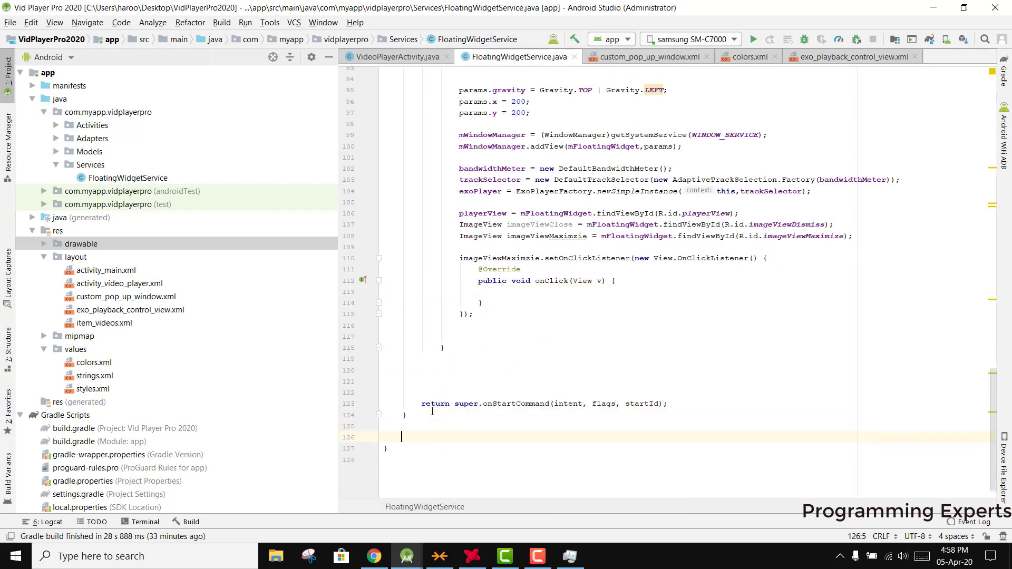
text(onDest)
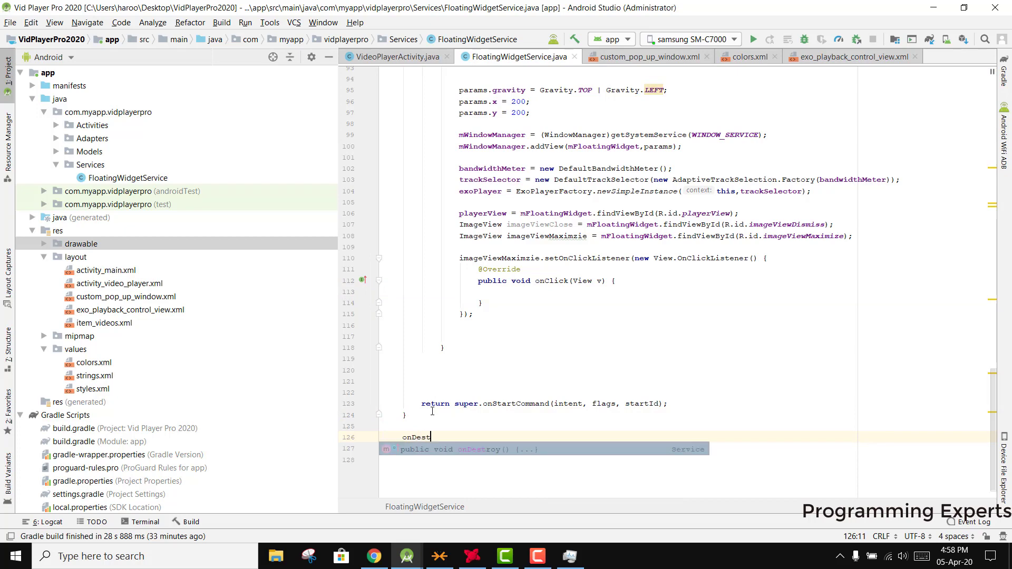
key(Enter)
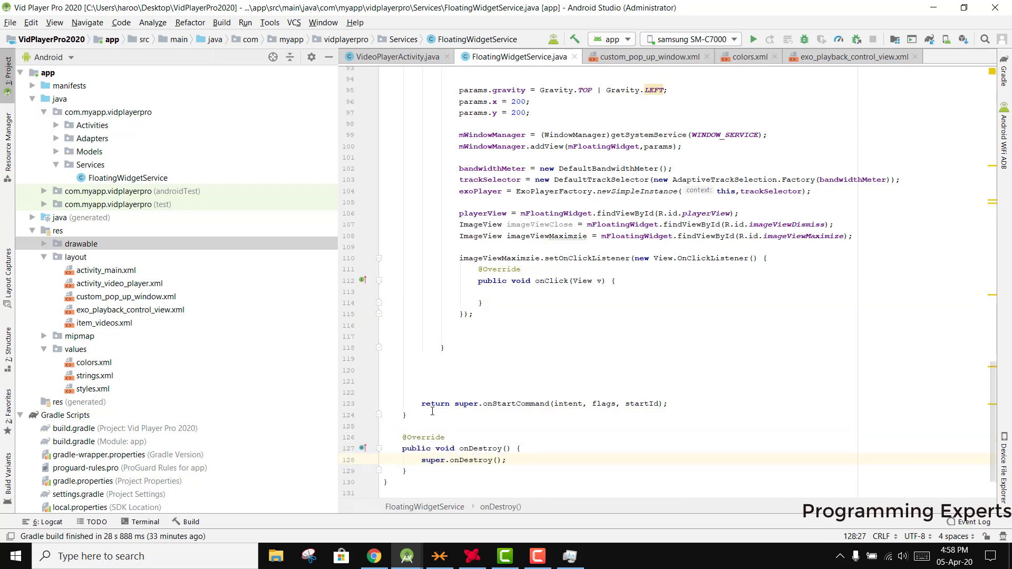
text(if(m)
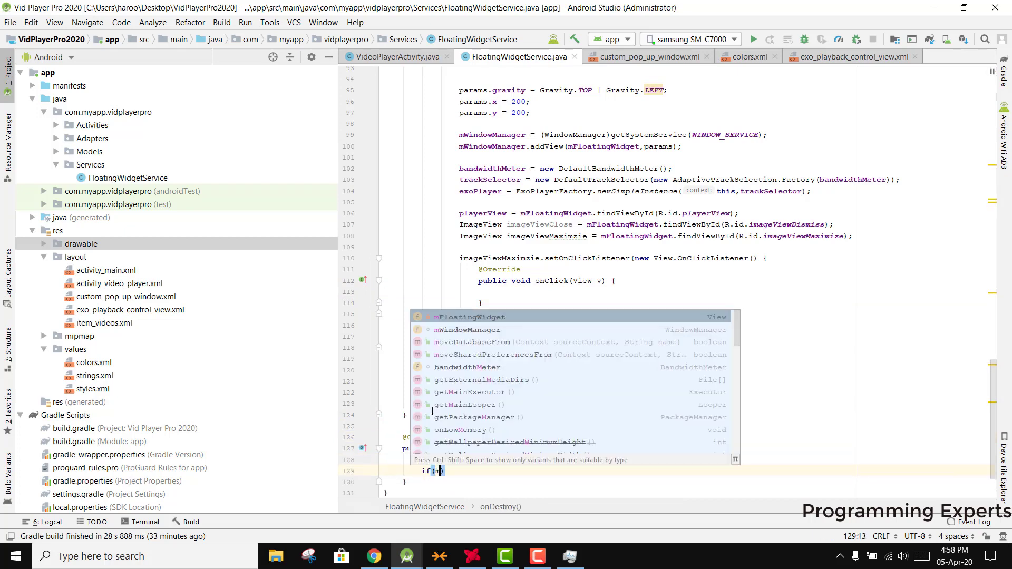
text(FloatingWidget!=null)
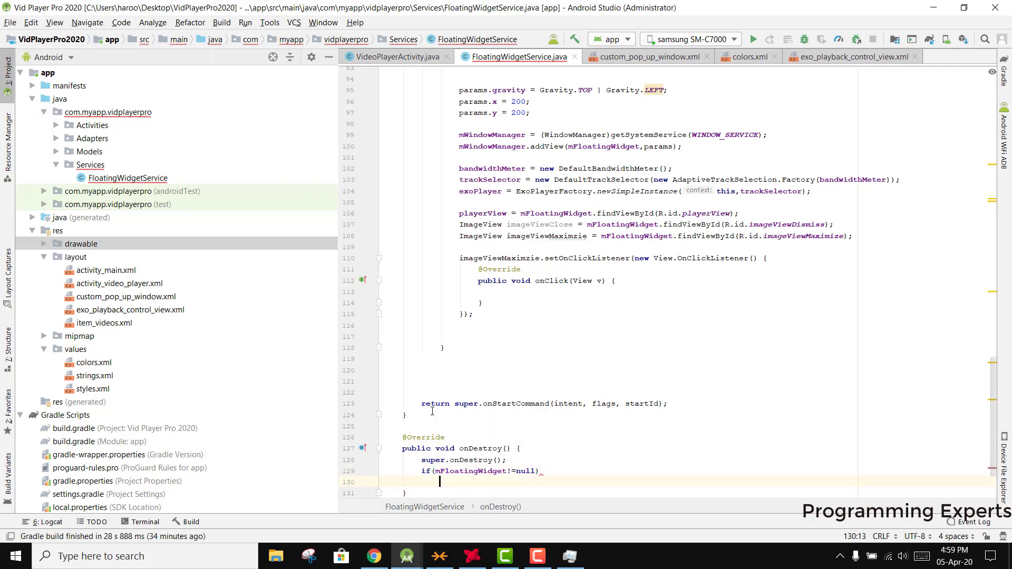
text(mWindowManager.removeView(m);)
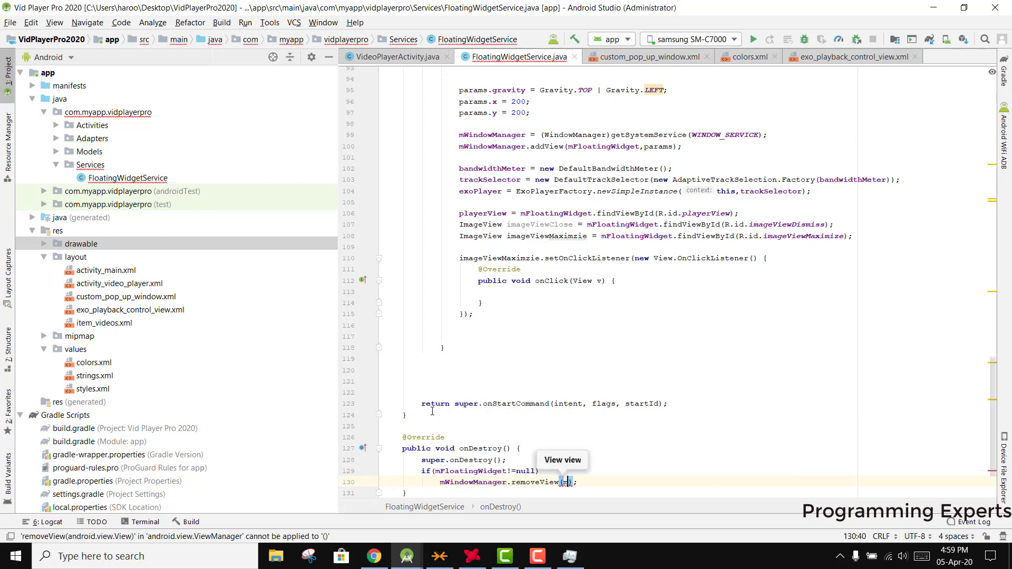
text(mFloatingWidget)
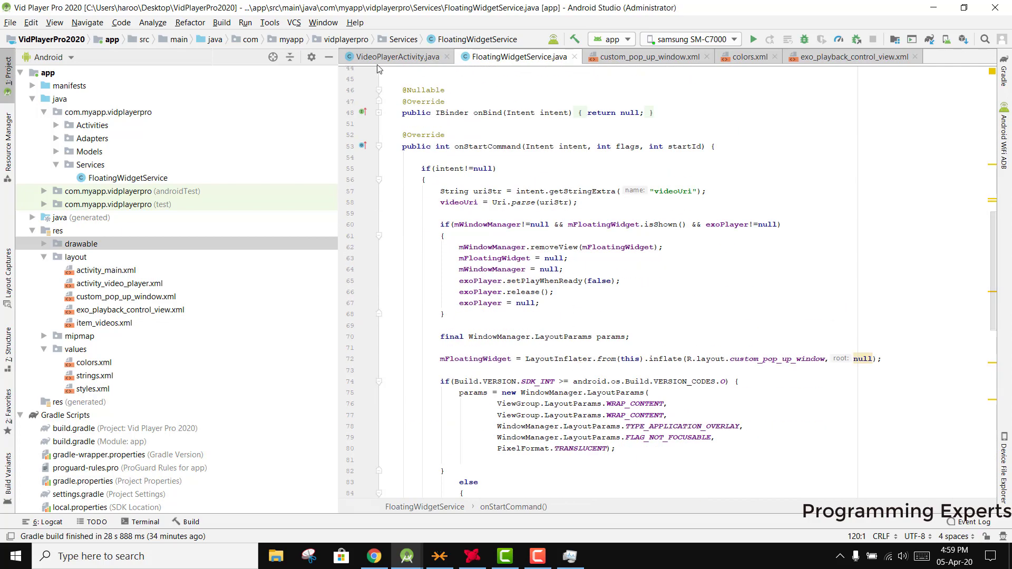
- Switch to VideoPlayerActivity.java and scroll to its playVideo, onPause and onBackPressed methods
click(396, 57)
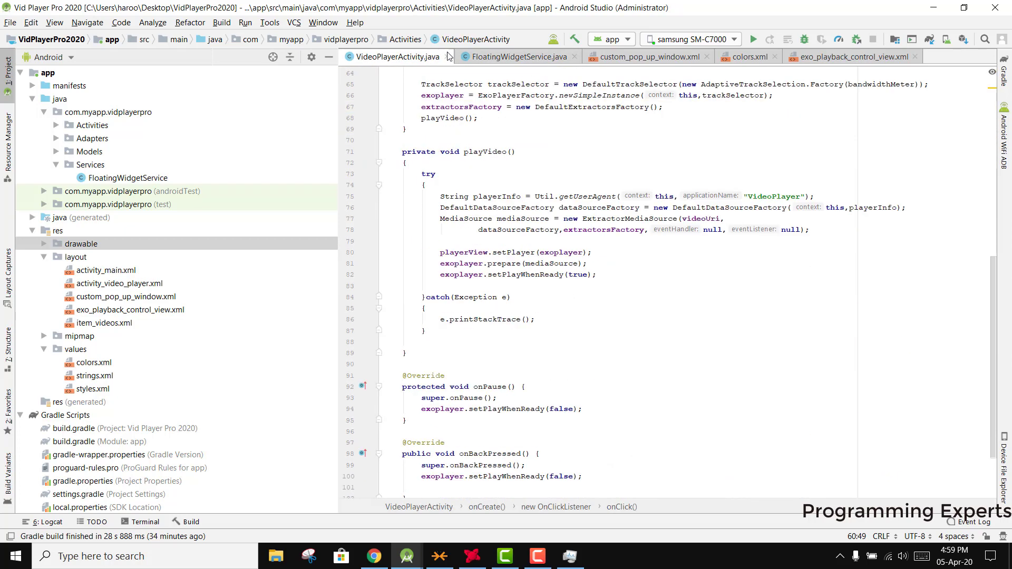
scroll(down, 3)
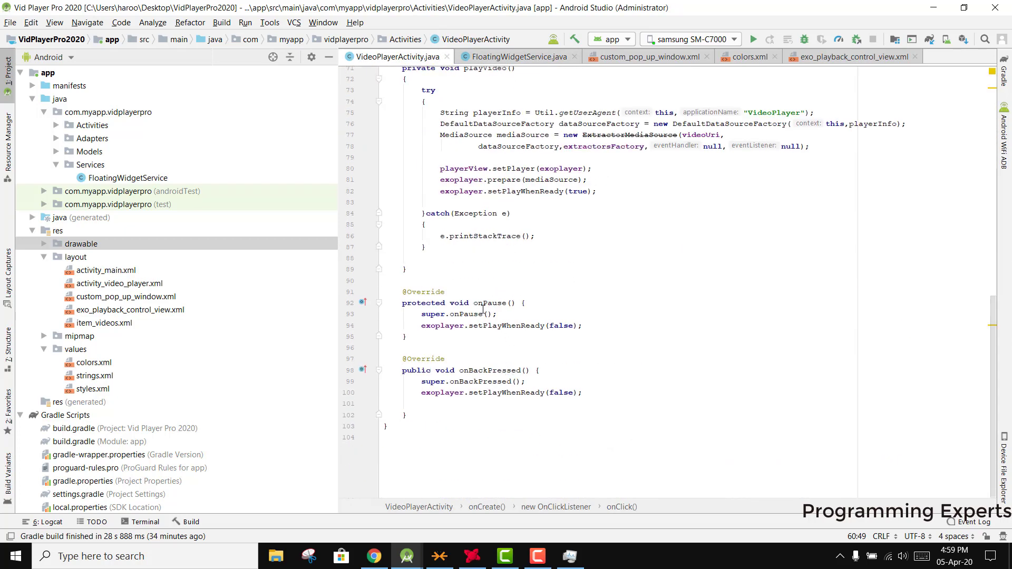